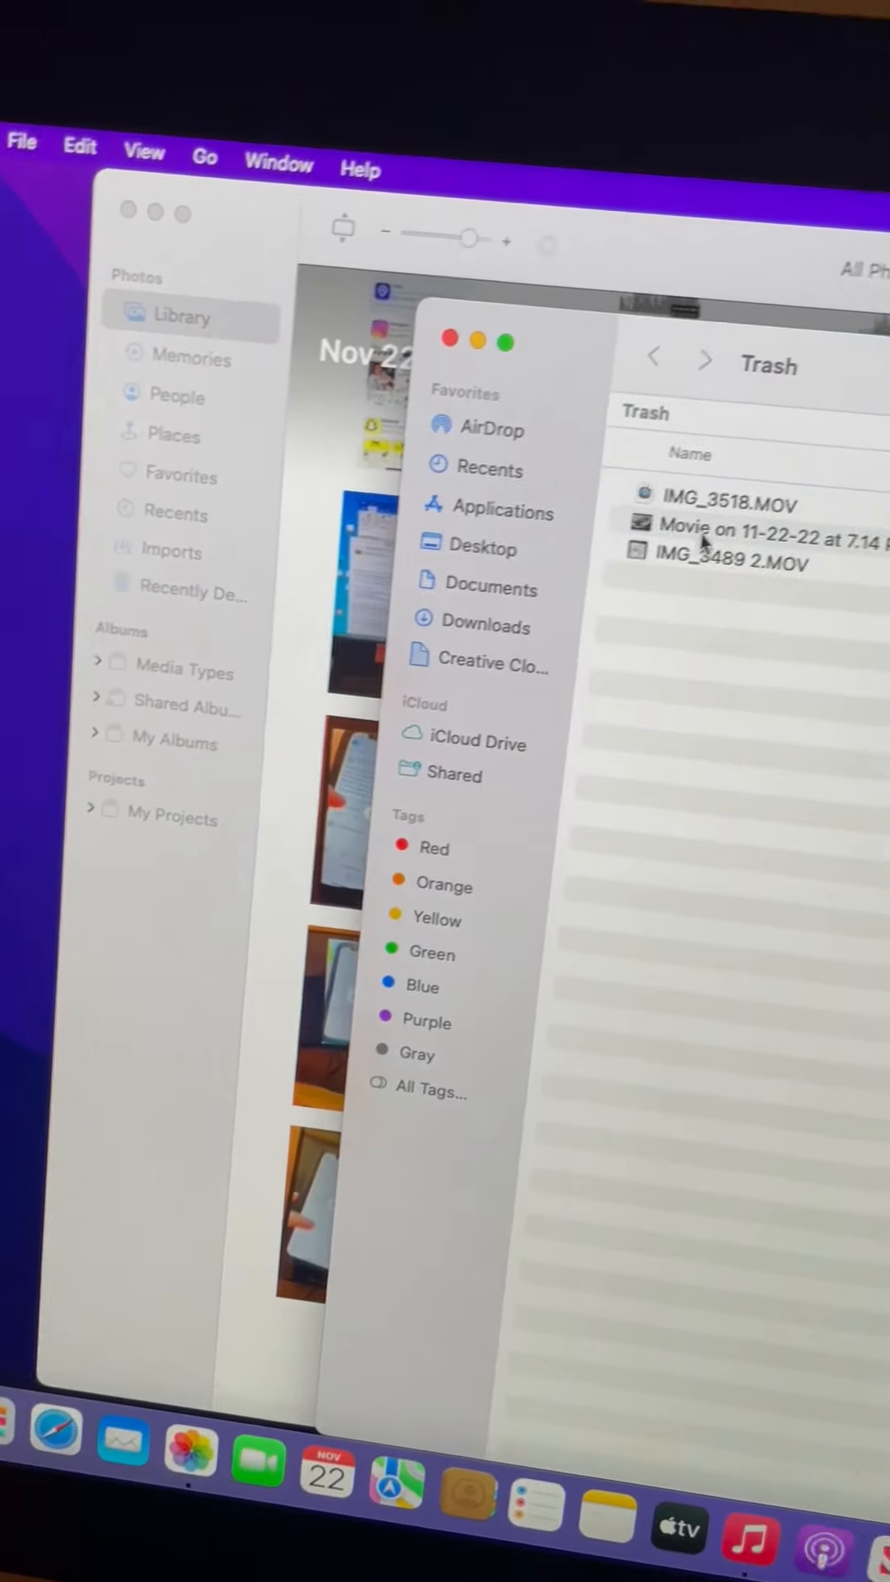
Select the 11-22-22 movie in the Trash before viewing the desktop's files
click(747, 570)
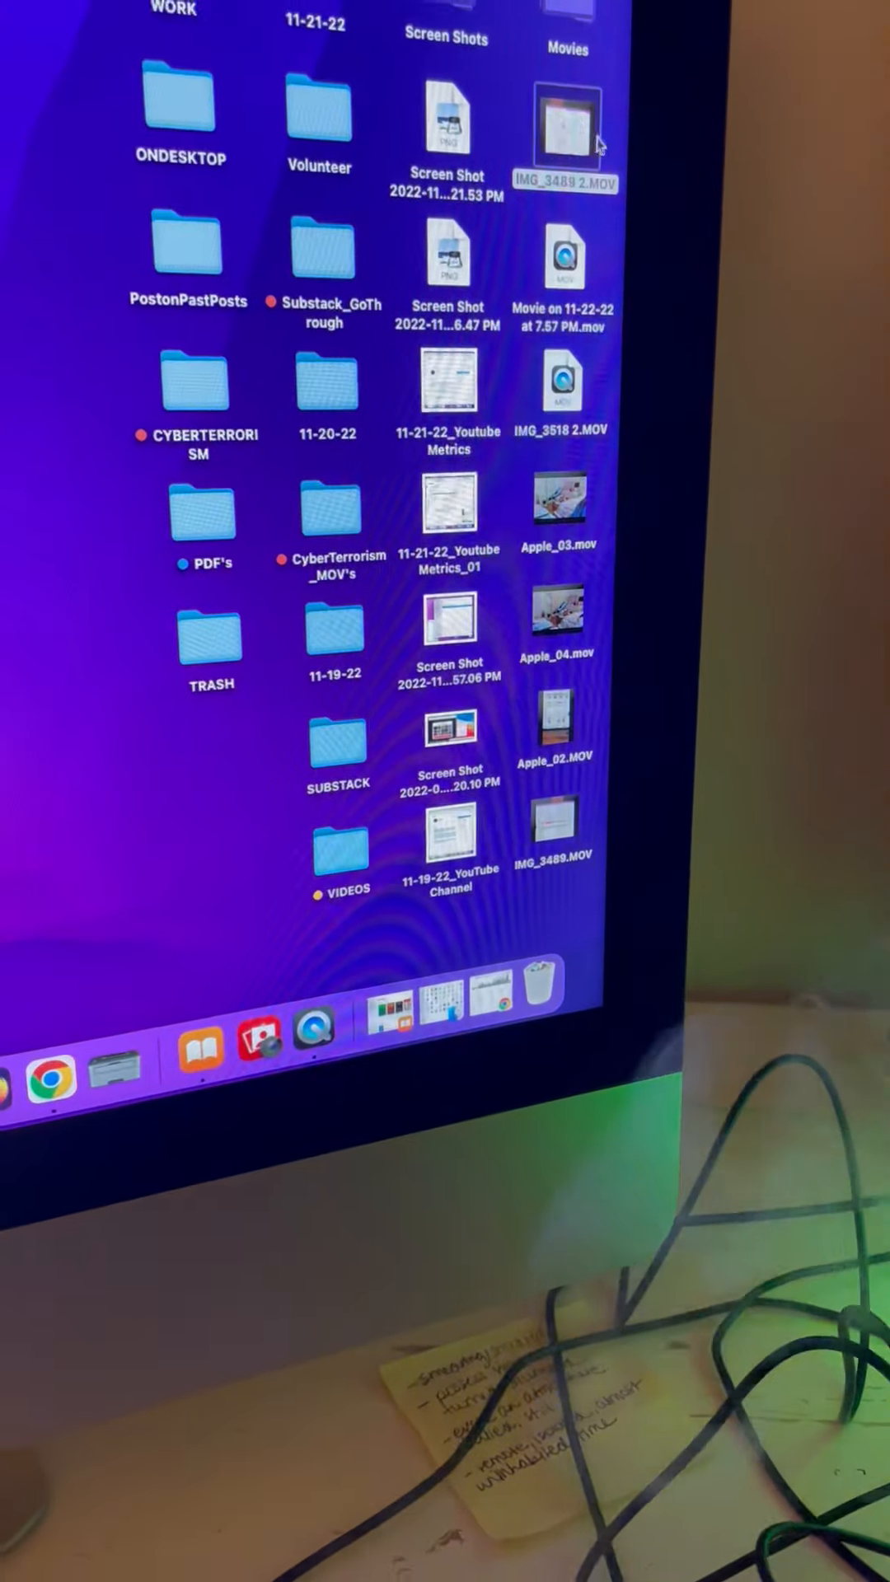
Check IMG_3489 2.MOV's actions and pick the 7.57 PM movie on the desktop
right_click(566, 137)
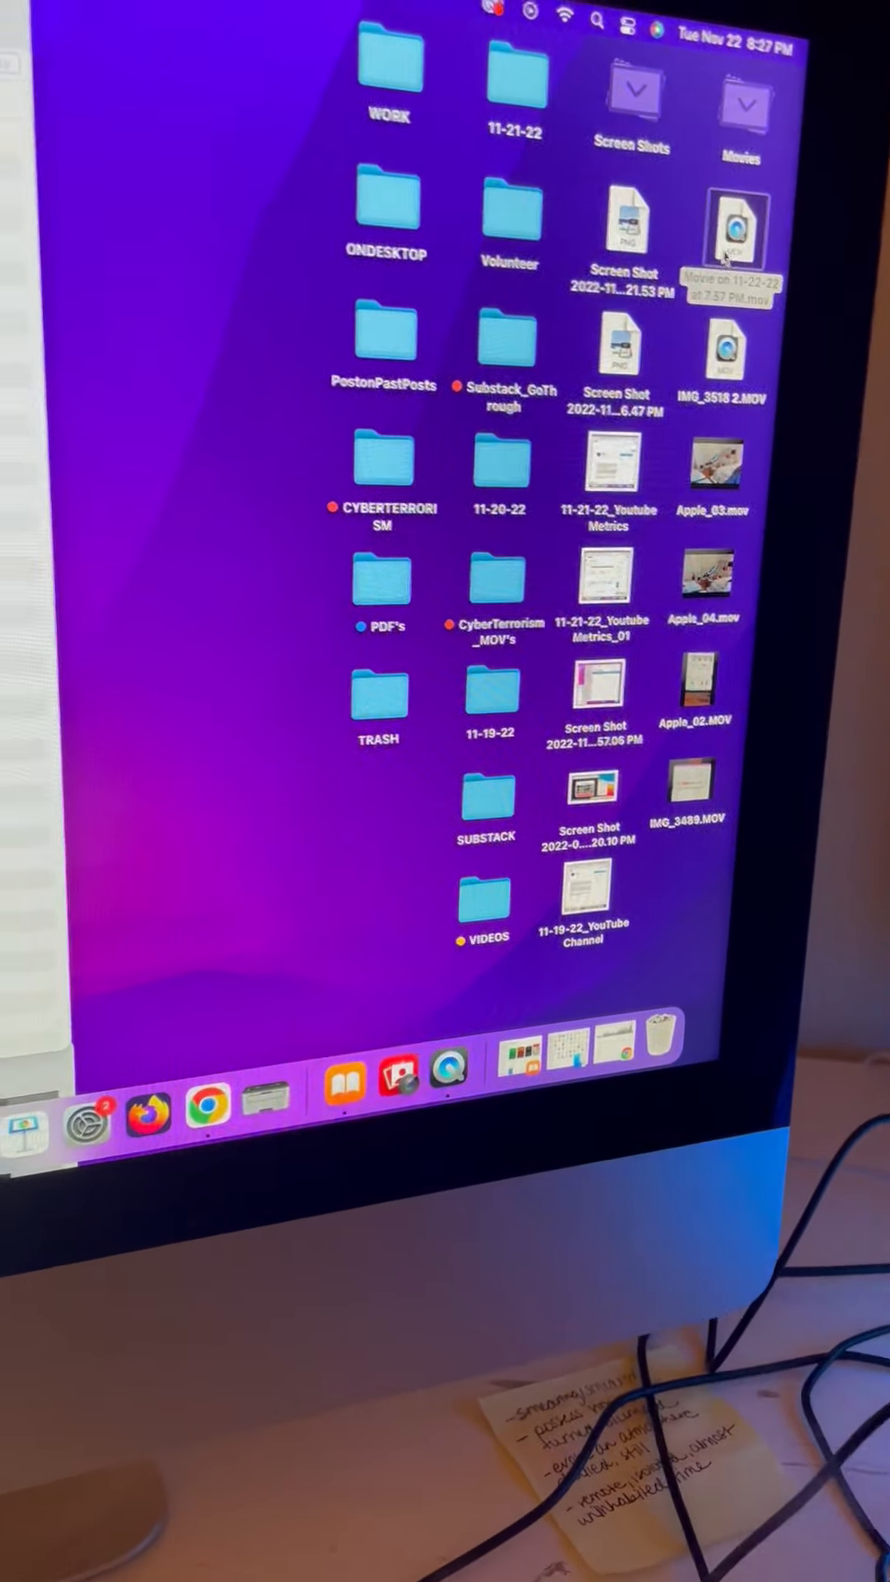
click(725, 239)
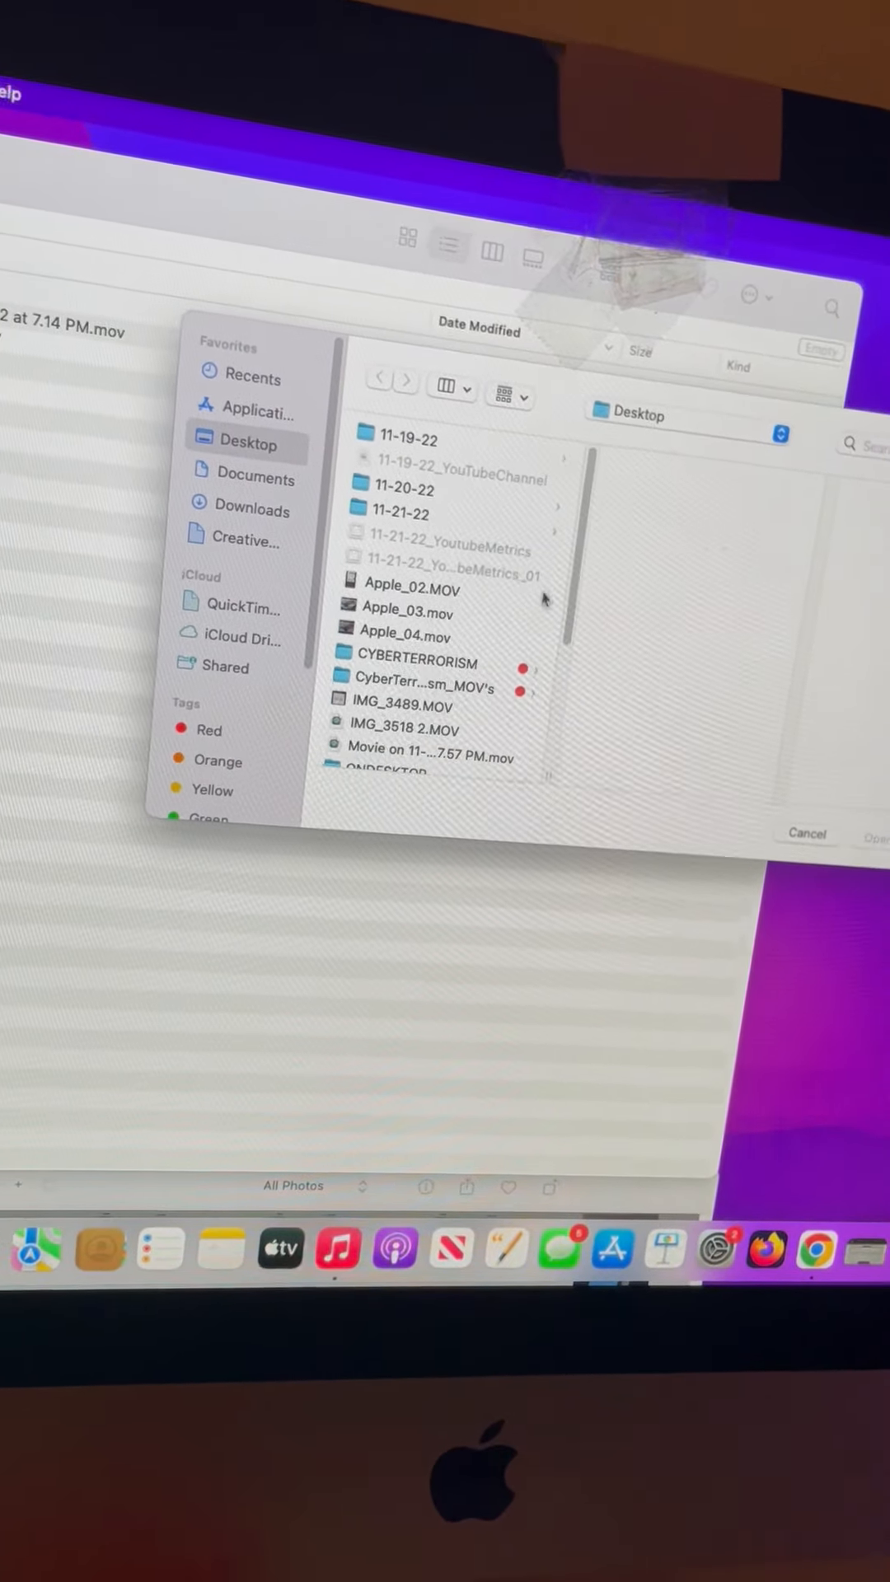
Open 'Movie on 11-22-22 at 7.57 PM.mov' from the Desktop list in QuickTime Player
scroll(down, 3)
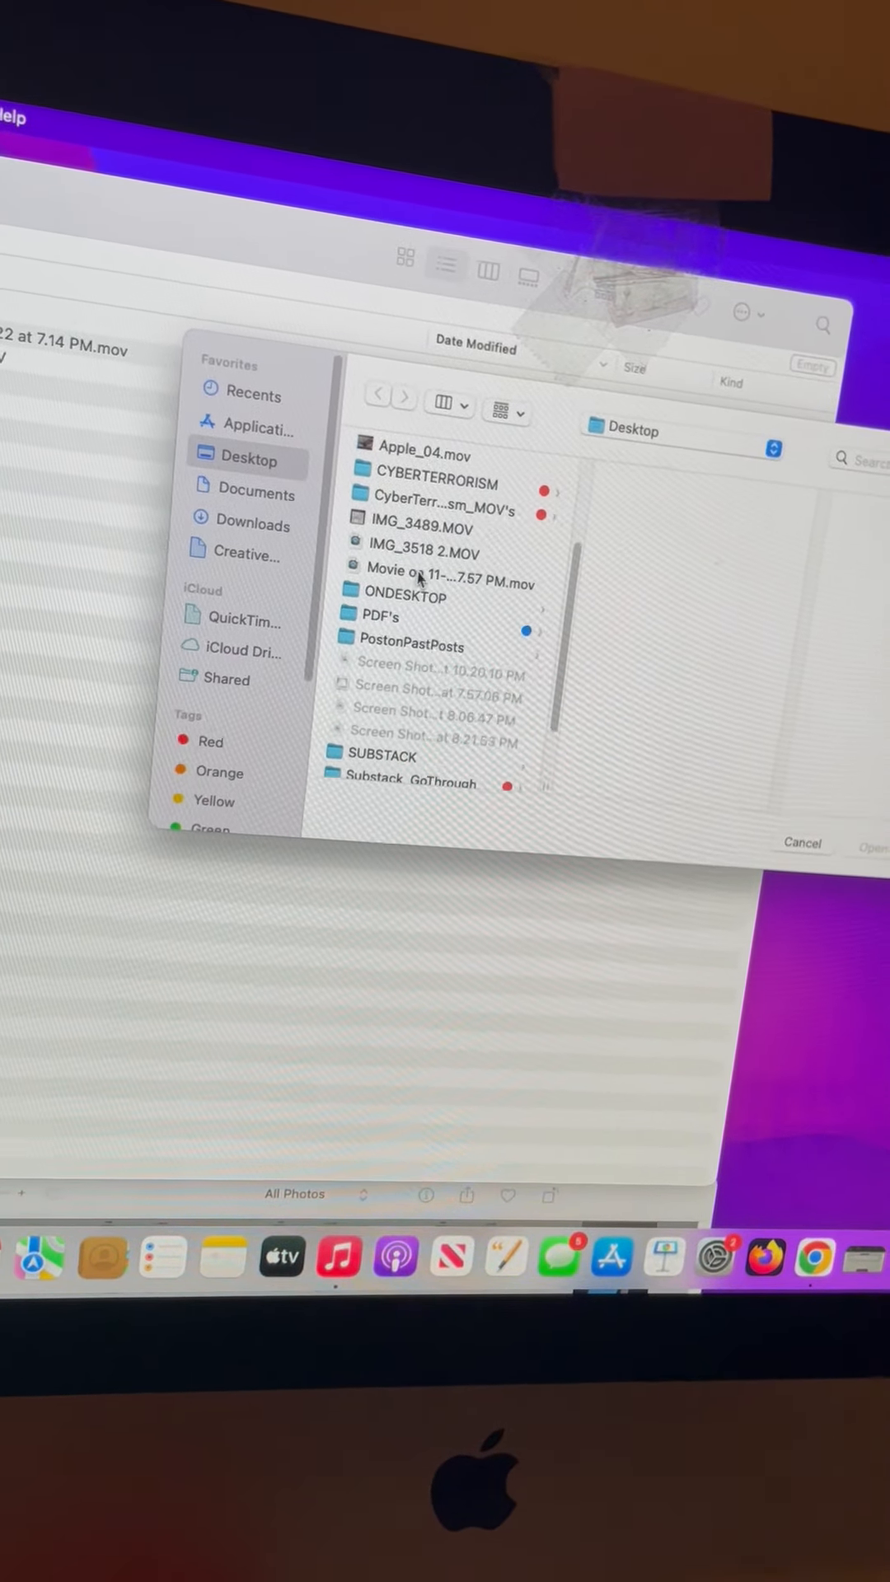
click(443, 568)
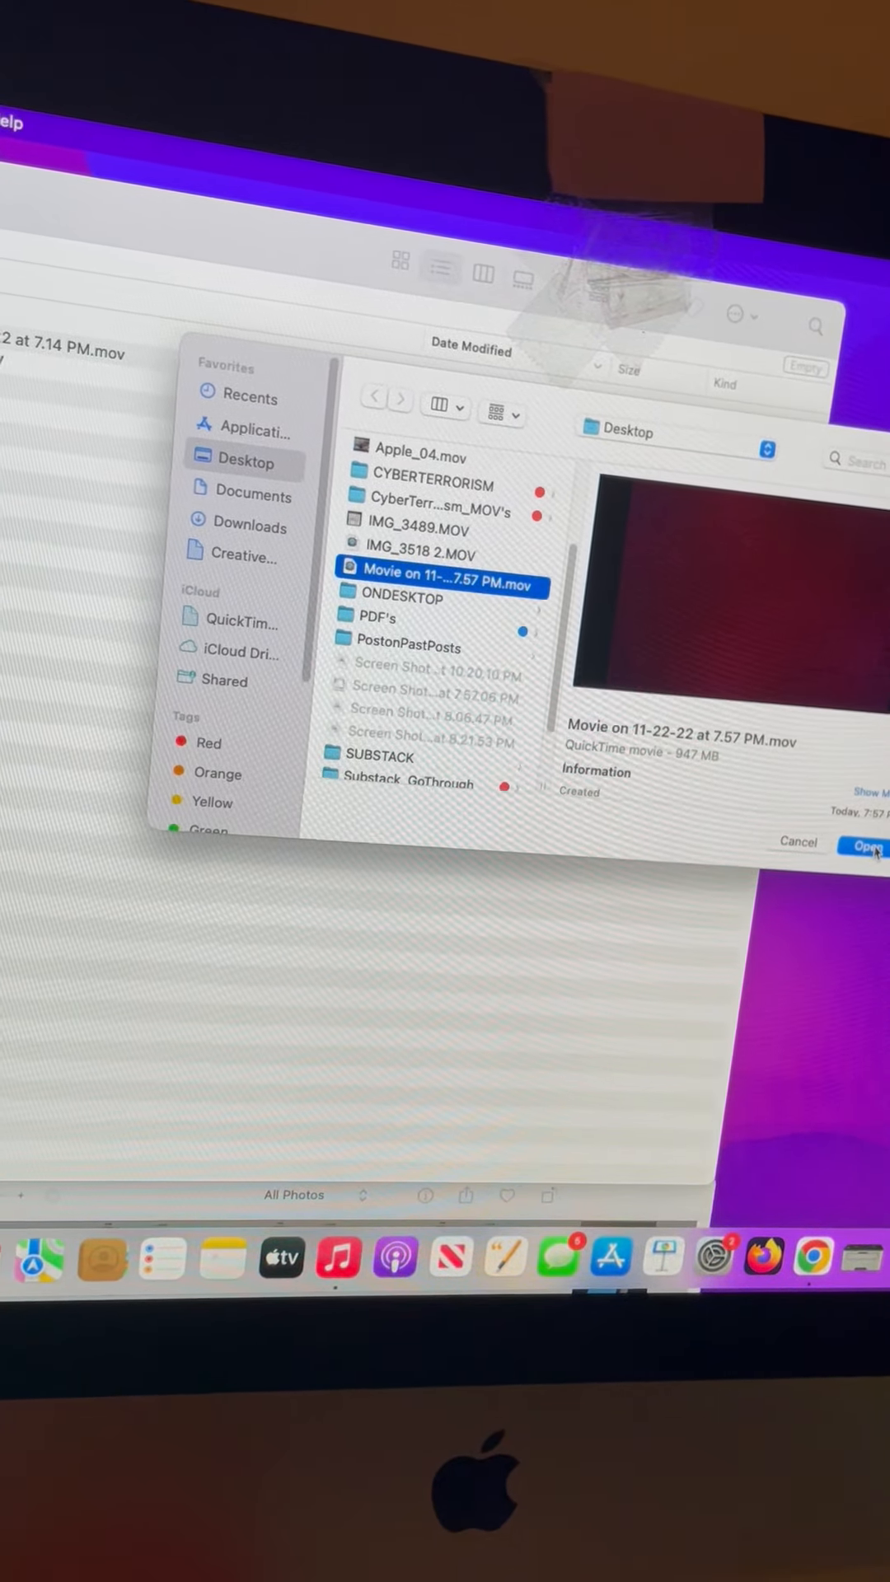
click(862, 846)
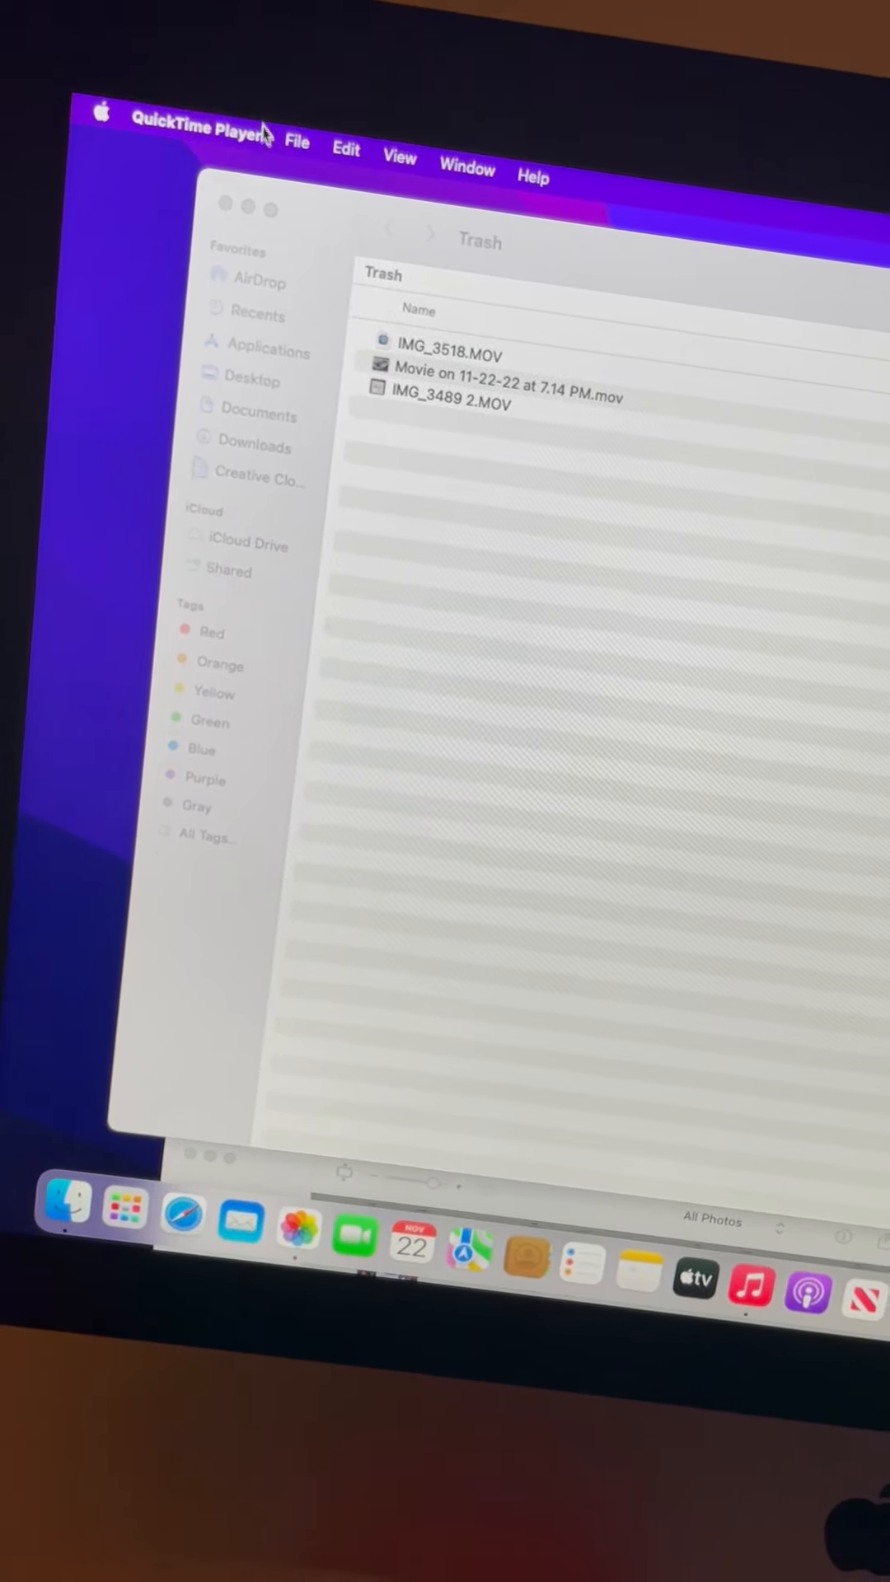
Start File > Open File… and browse to the Desktop's movie files
click(296, 145)
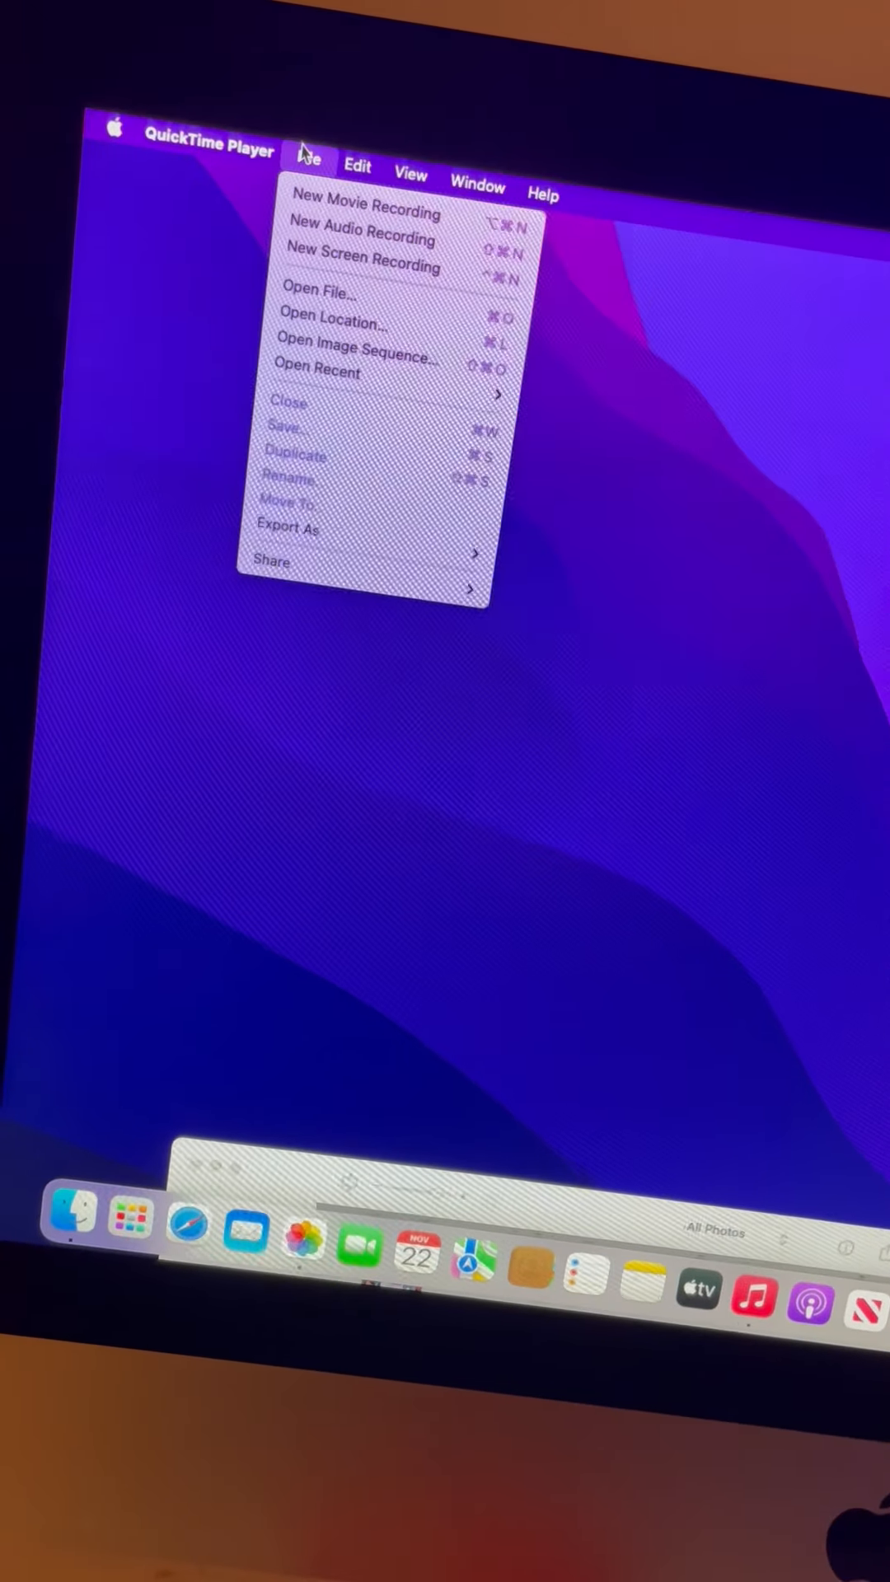
mouse_move(343, 231)
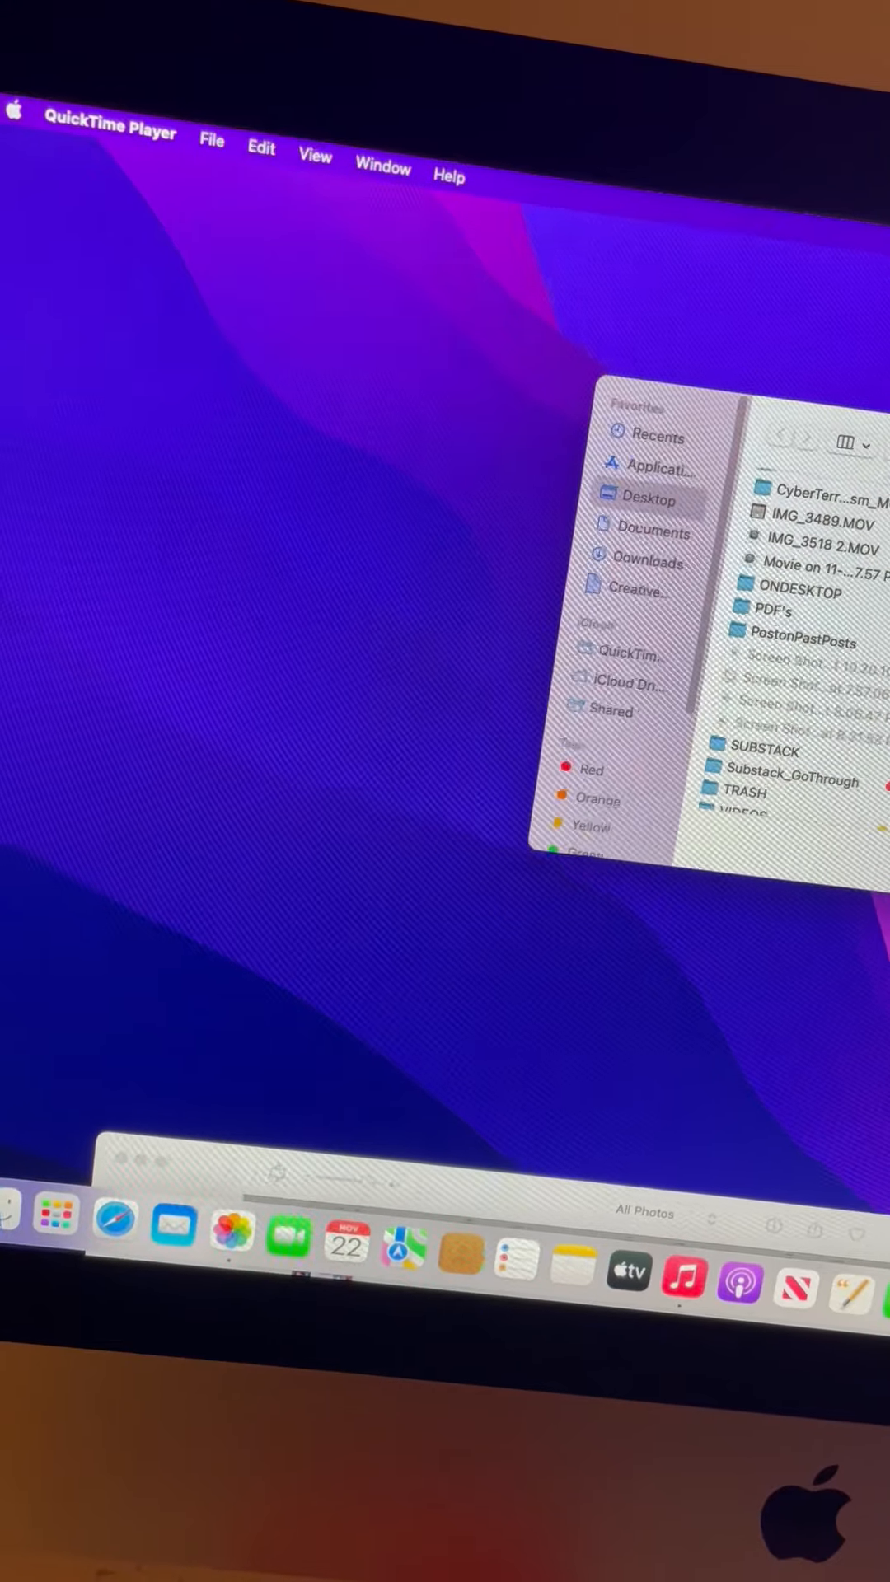
click(798, 553)
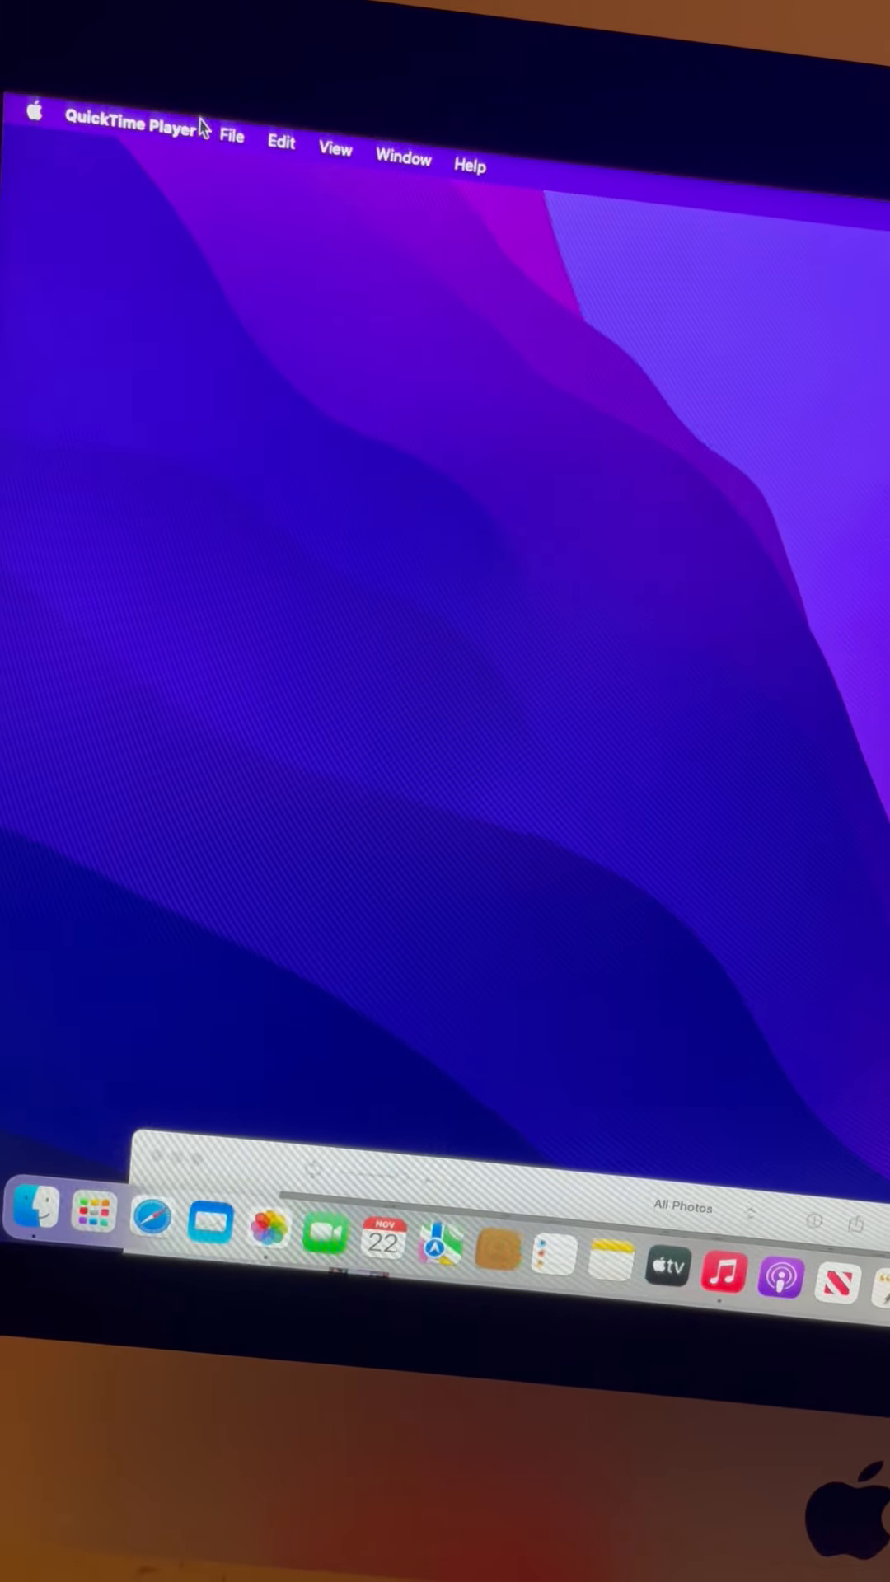
click(233, 137)
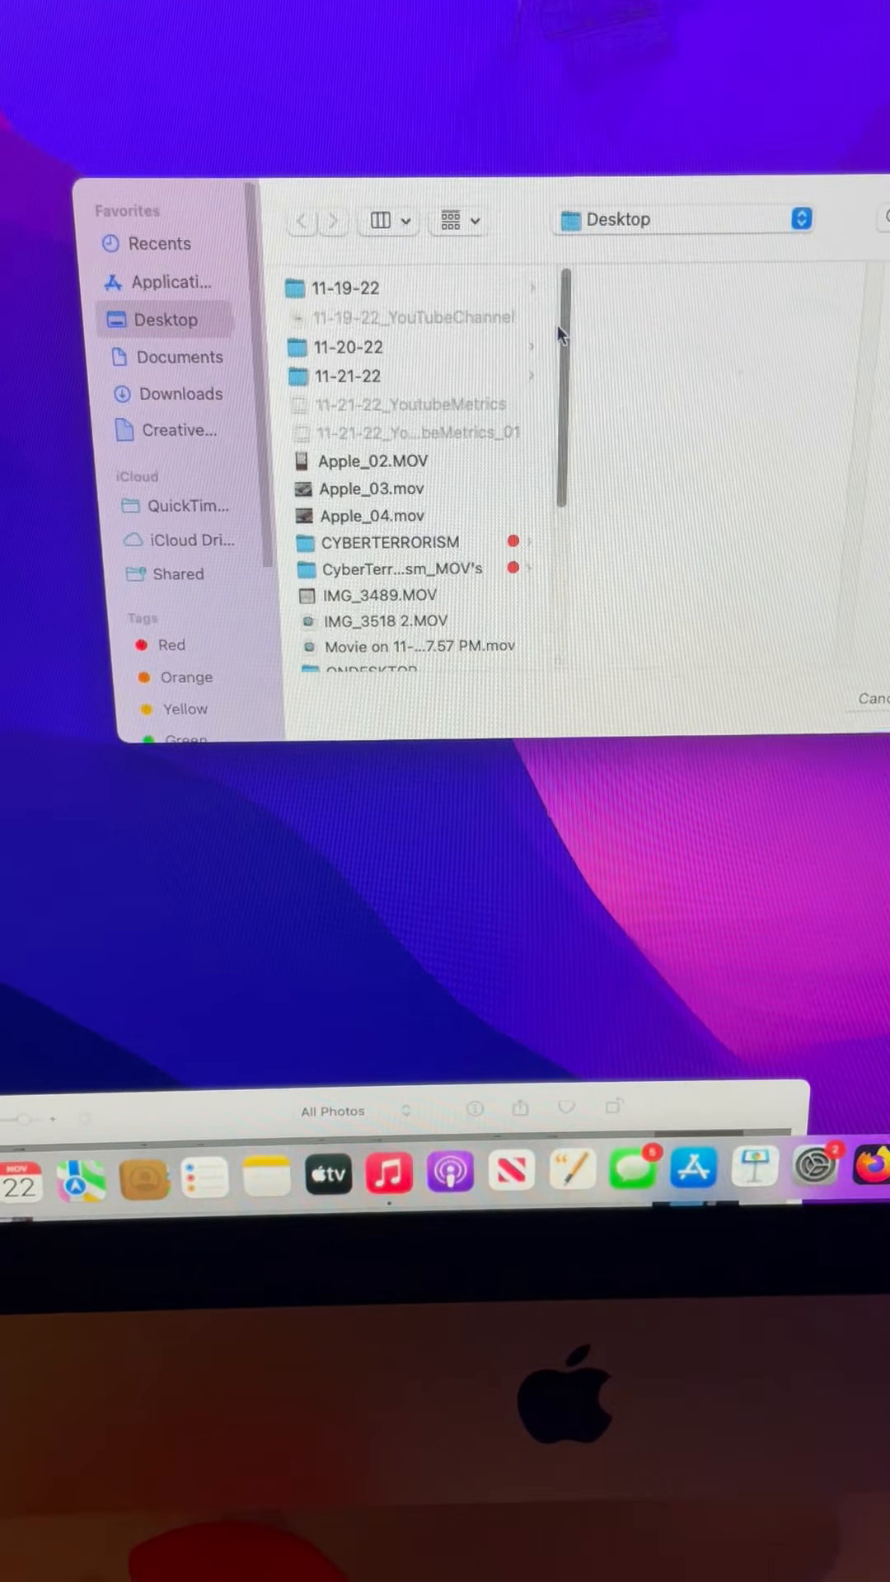
scroll(down, 3)
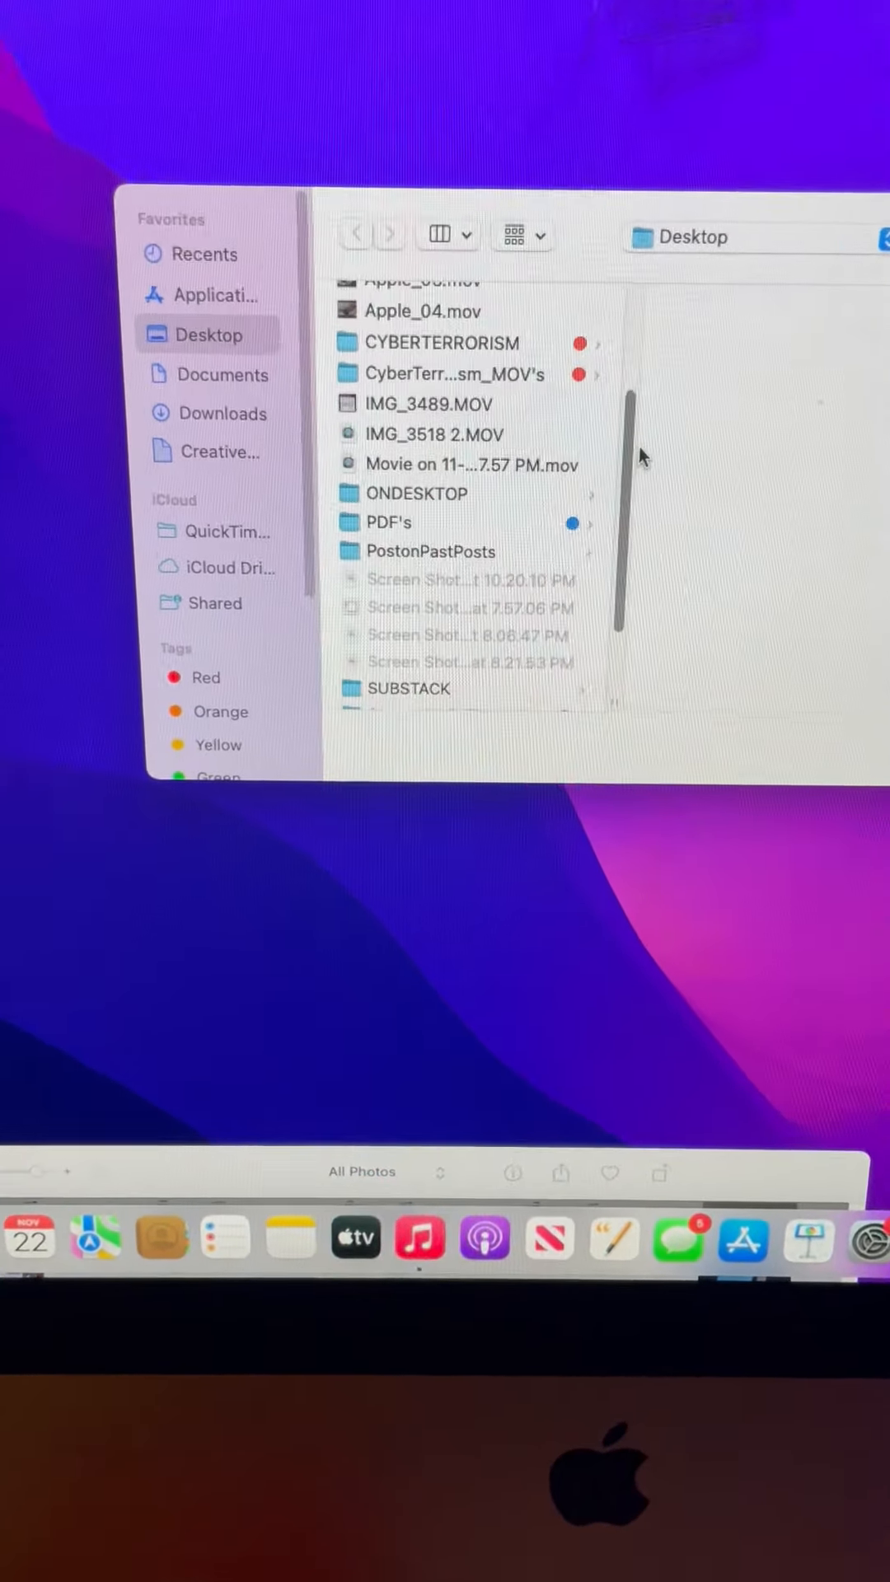
Preview IMG_3489.MOV, then open IMG_3518 2.MOV in QuickTime Player
click(429, 404)
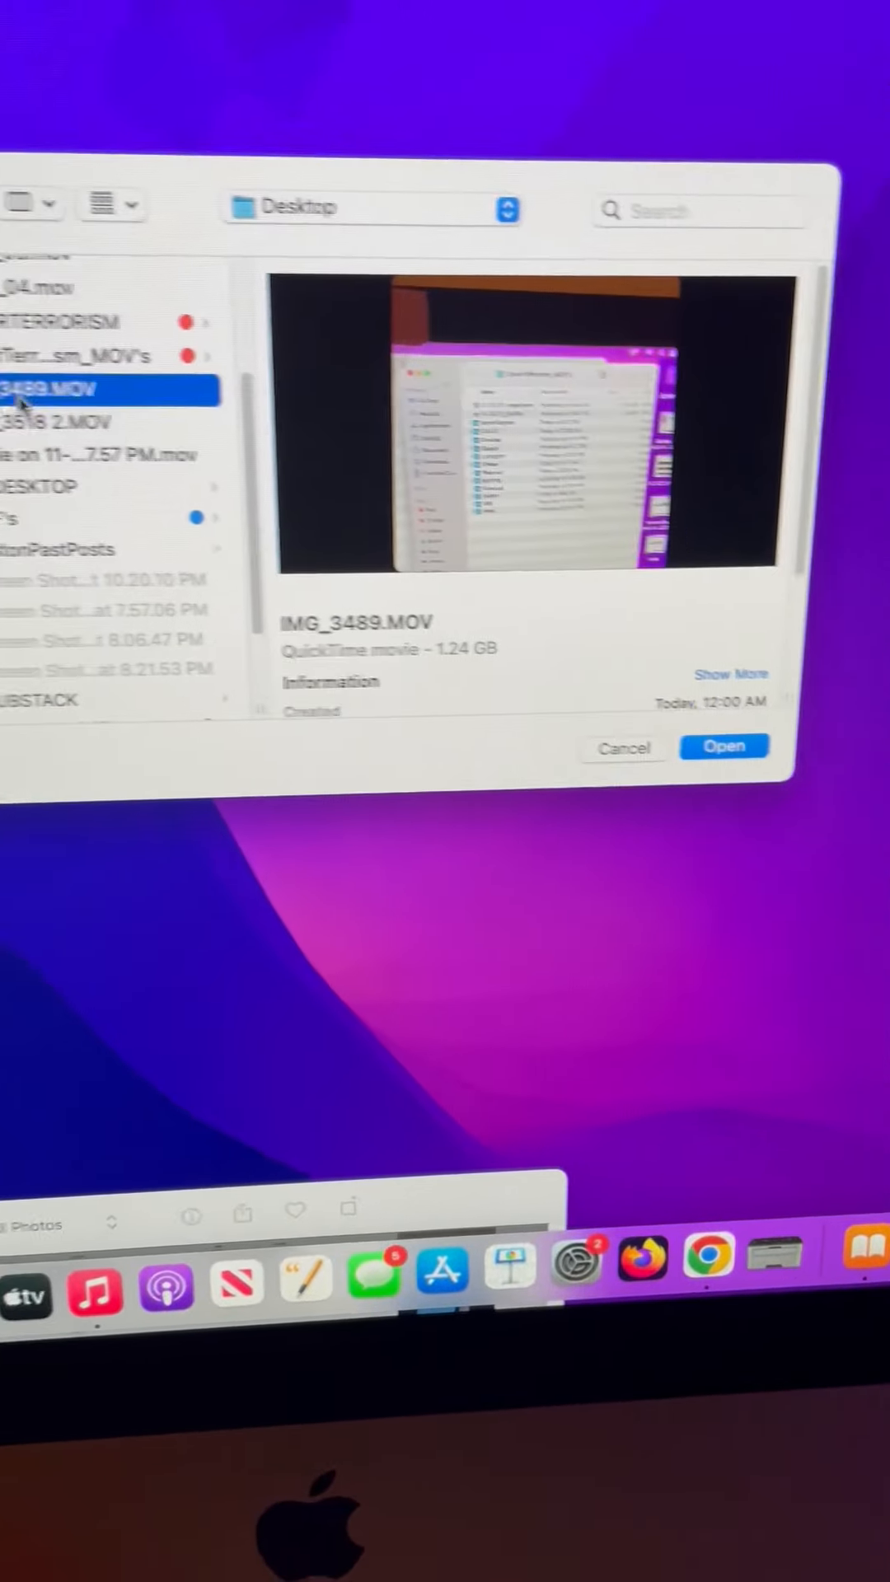
click(111, 435)
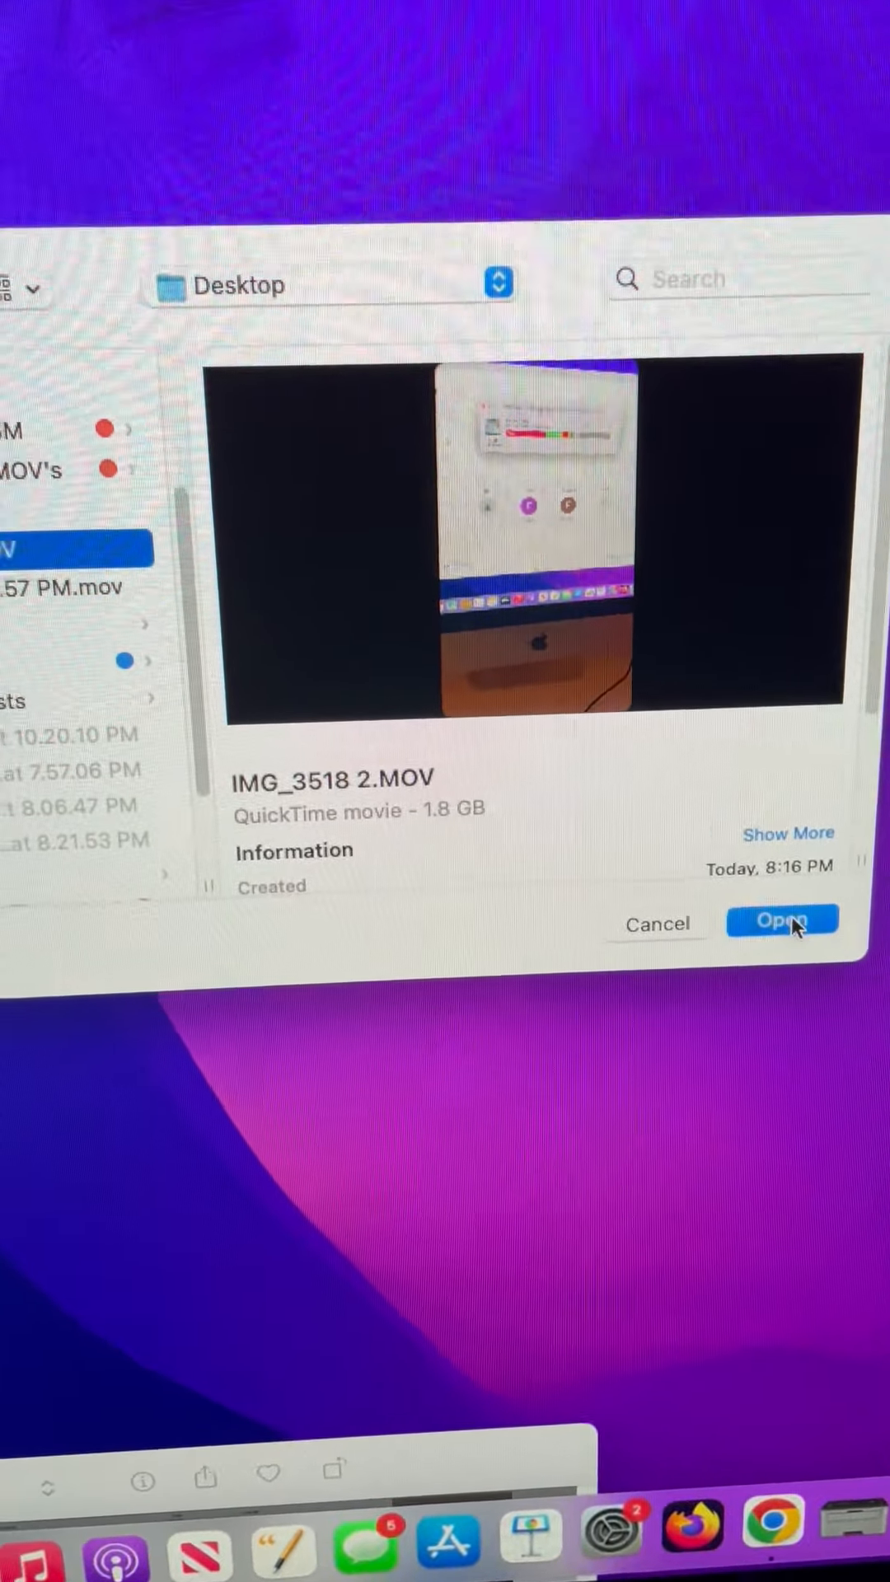
click(781, 920)
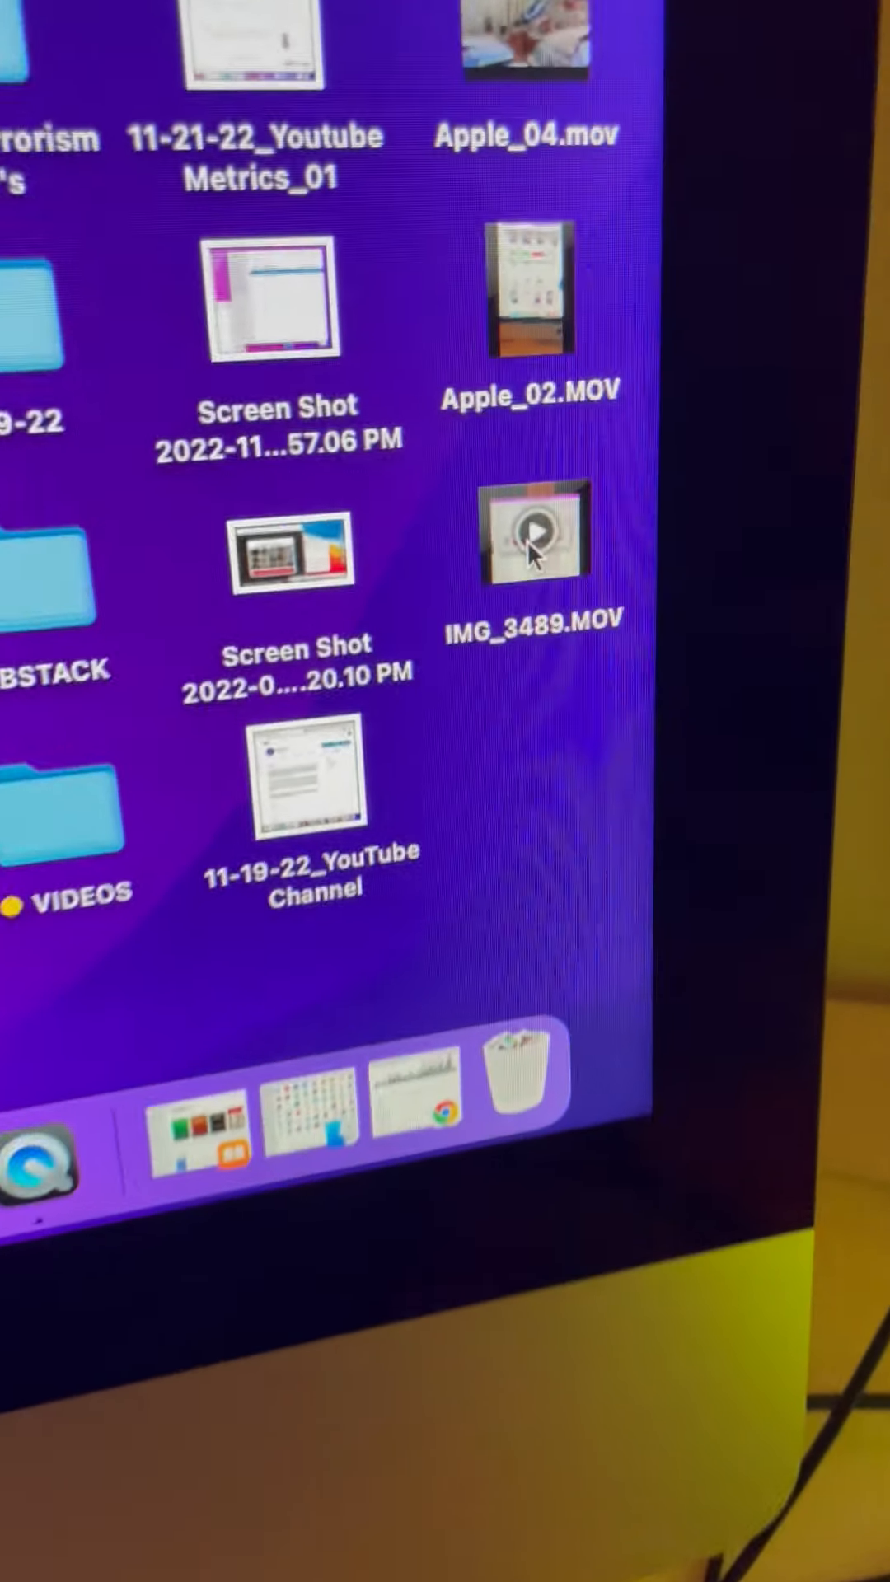
Play IMG_3489.MOV's preview in place on the desktop
click(529, 534)
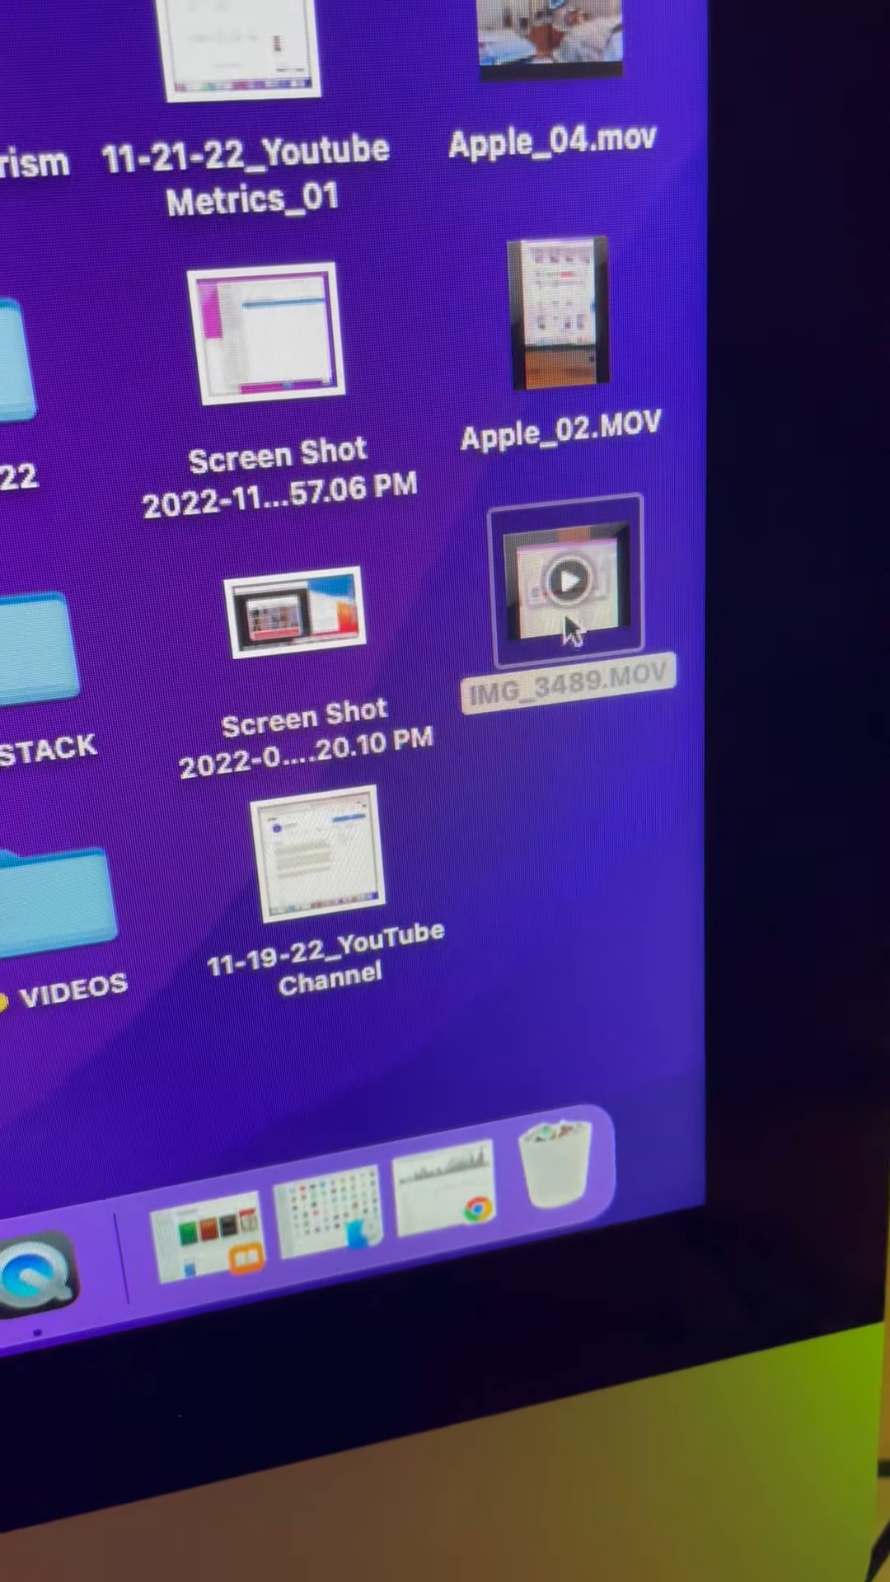
click(570, 583)
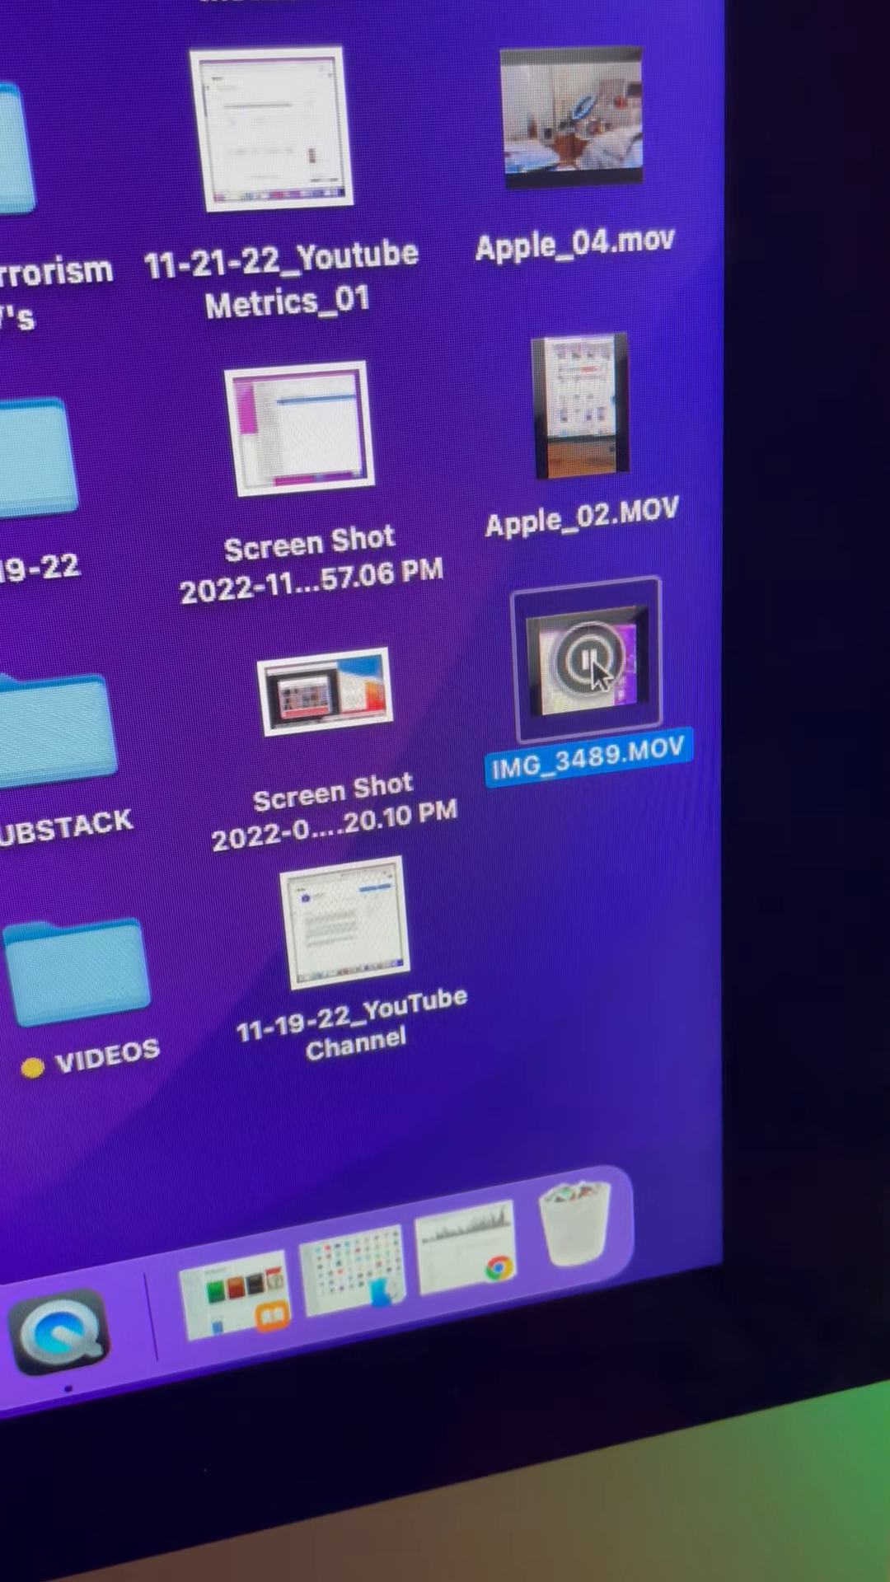
scroll(down, 3)
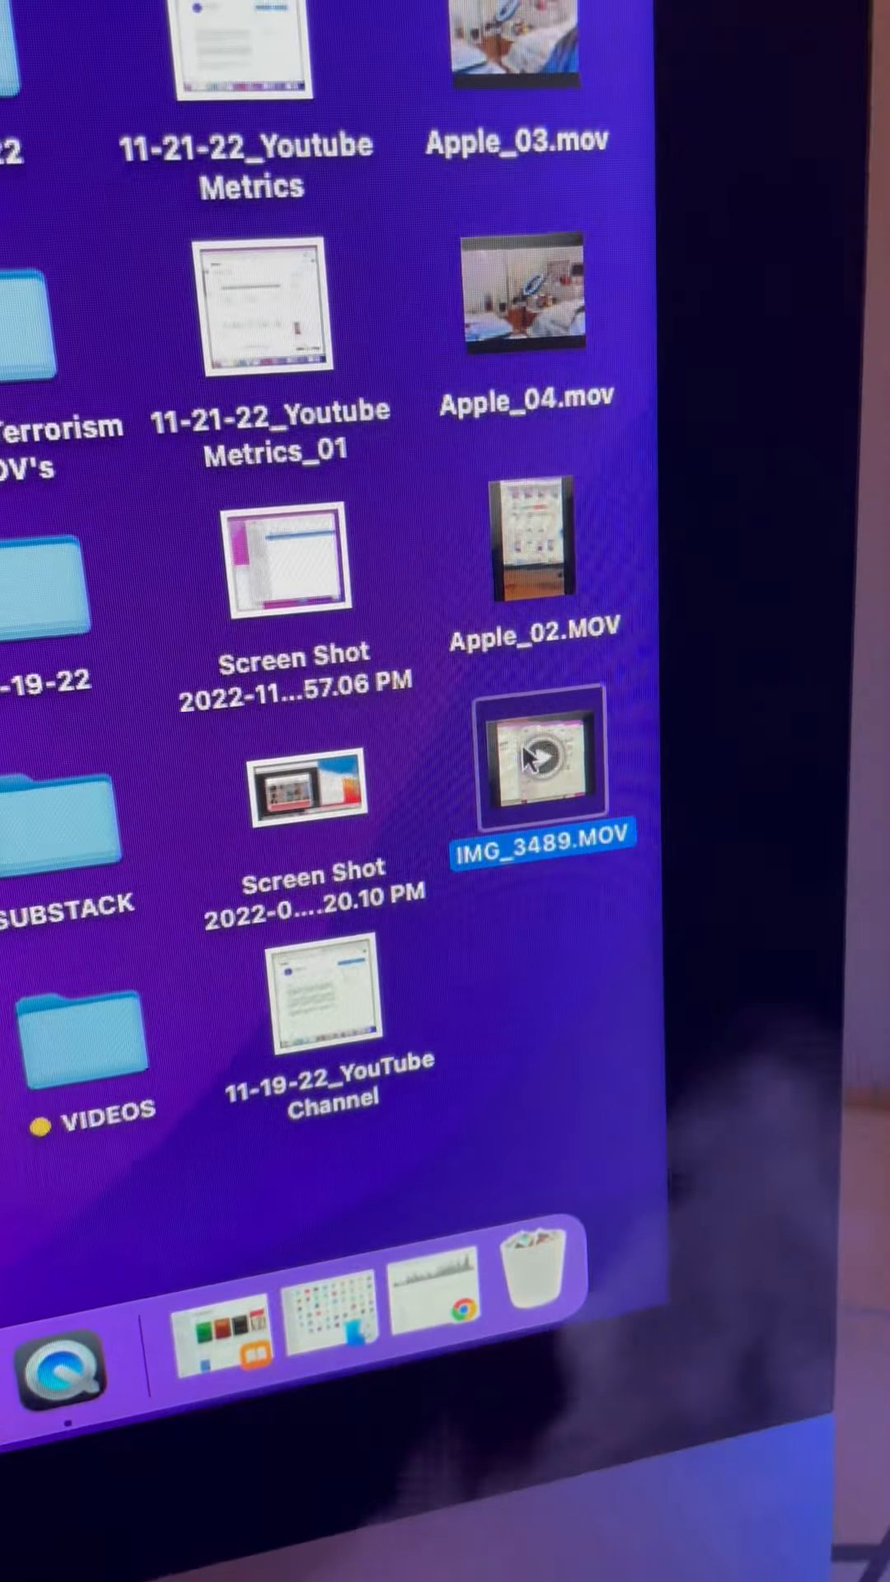
Review the context-menu actions for IMG_3489.MOV and IMG_3518 2.MOV
right_click(541, 759)
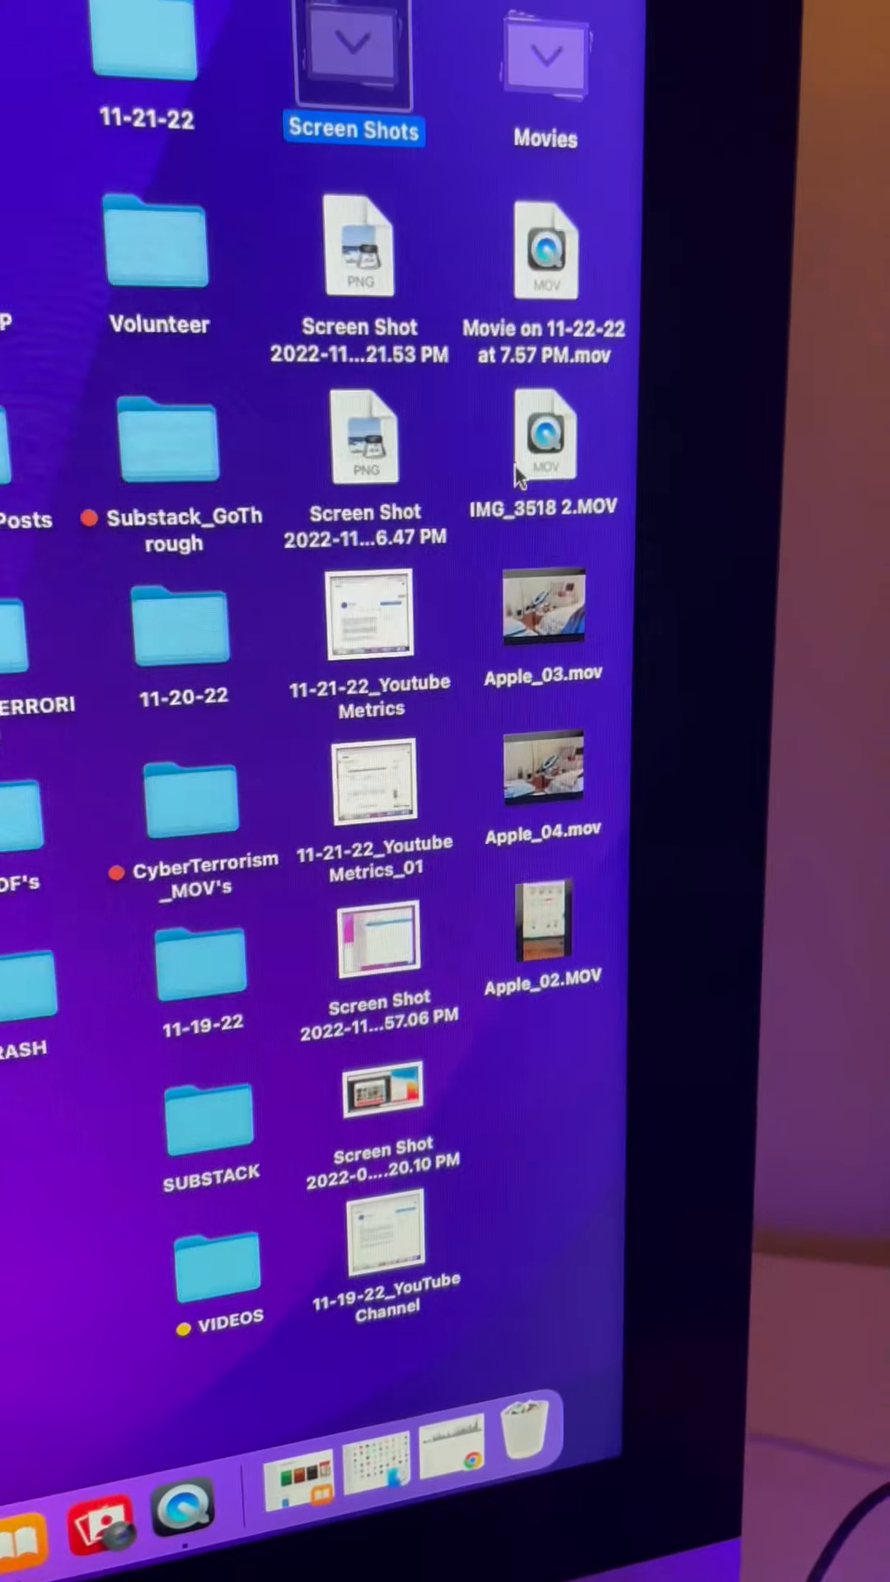
right_click(542, 438)
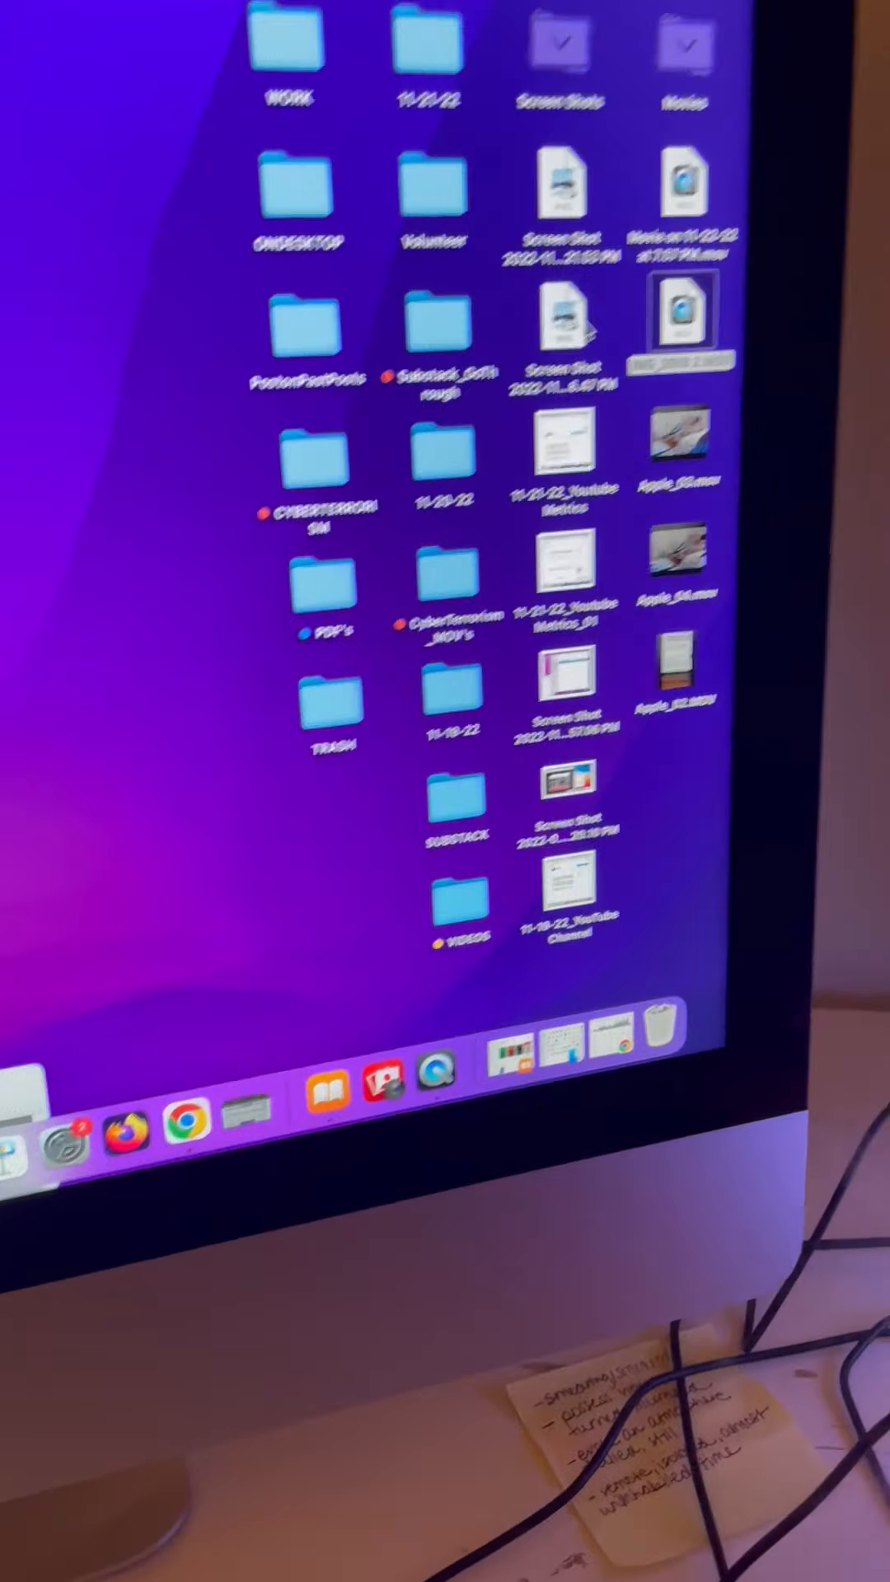
right_click(688, 186)
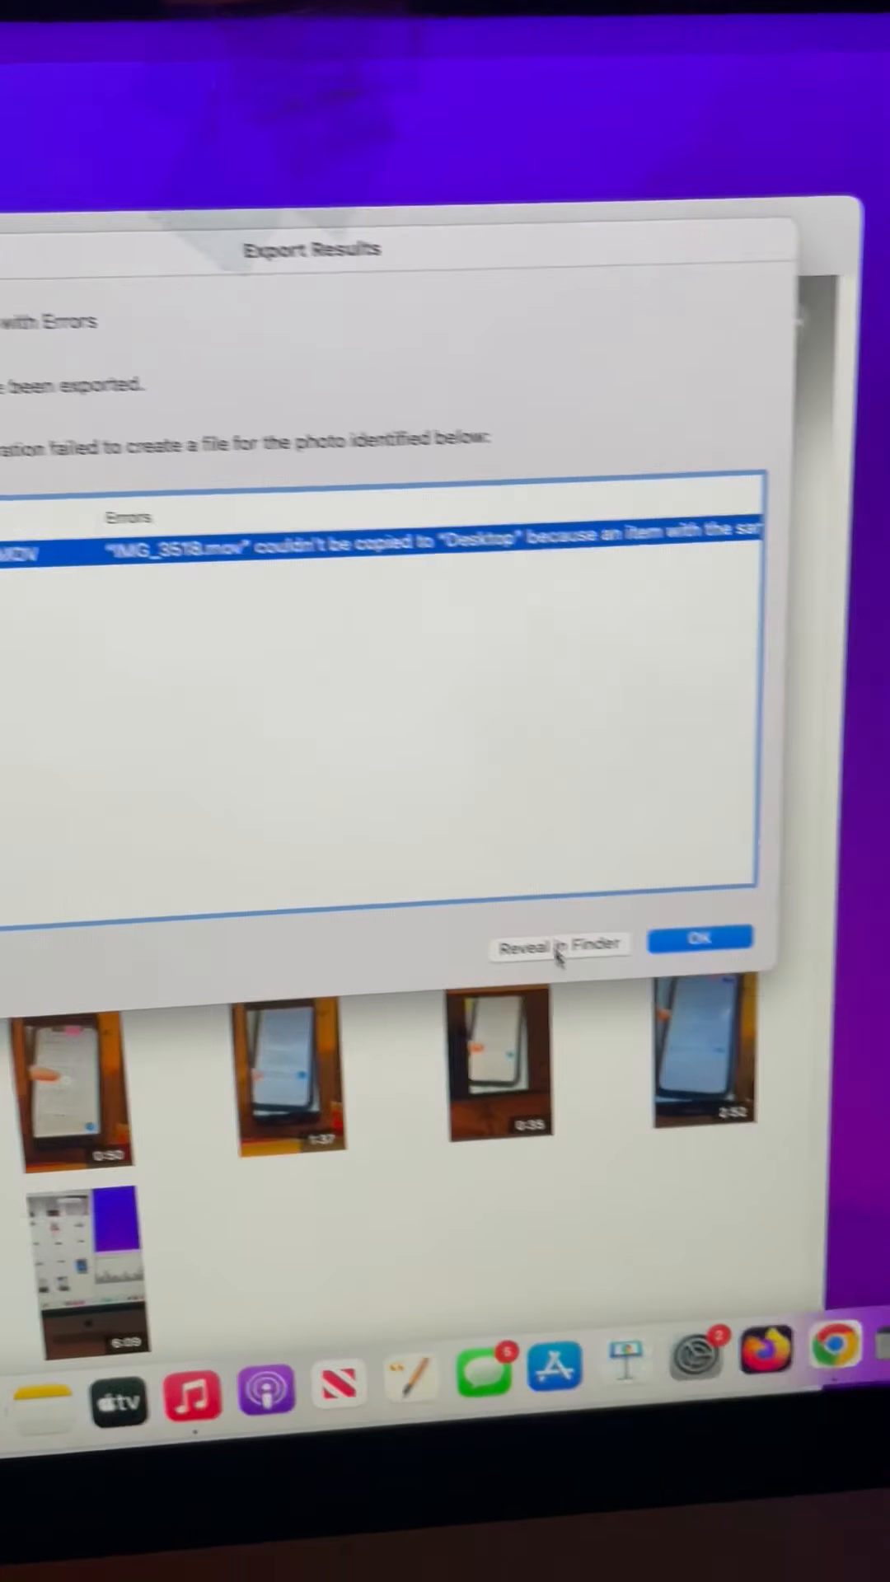
Dismiss the Photos export error report with OK
click(700, 938)
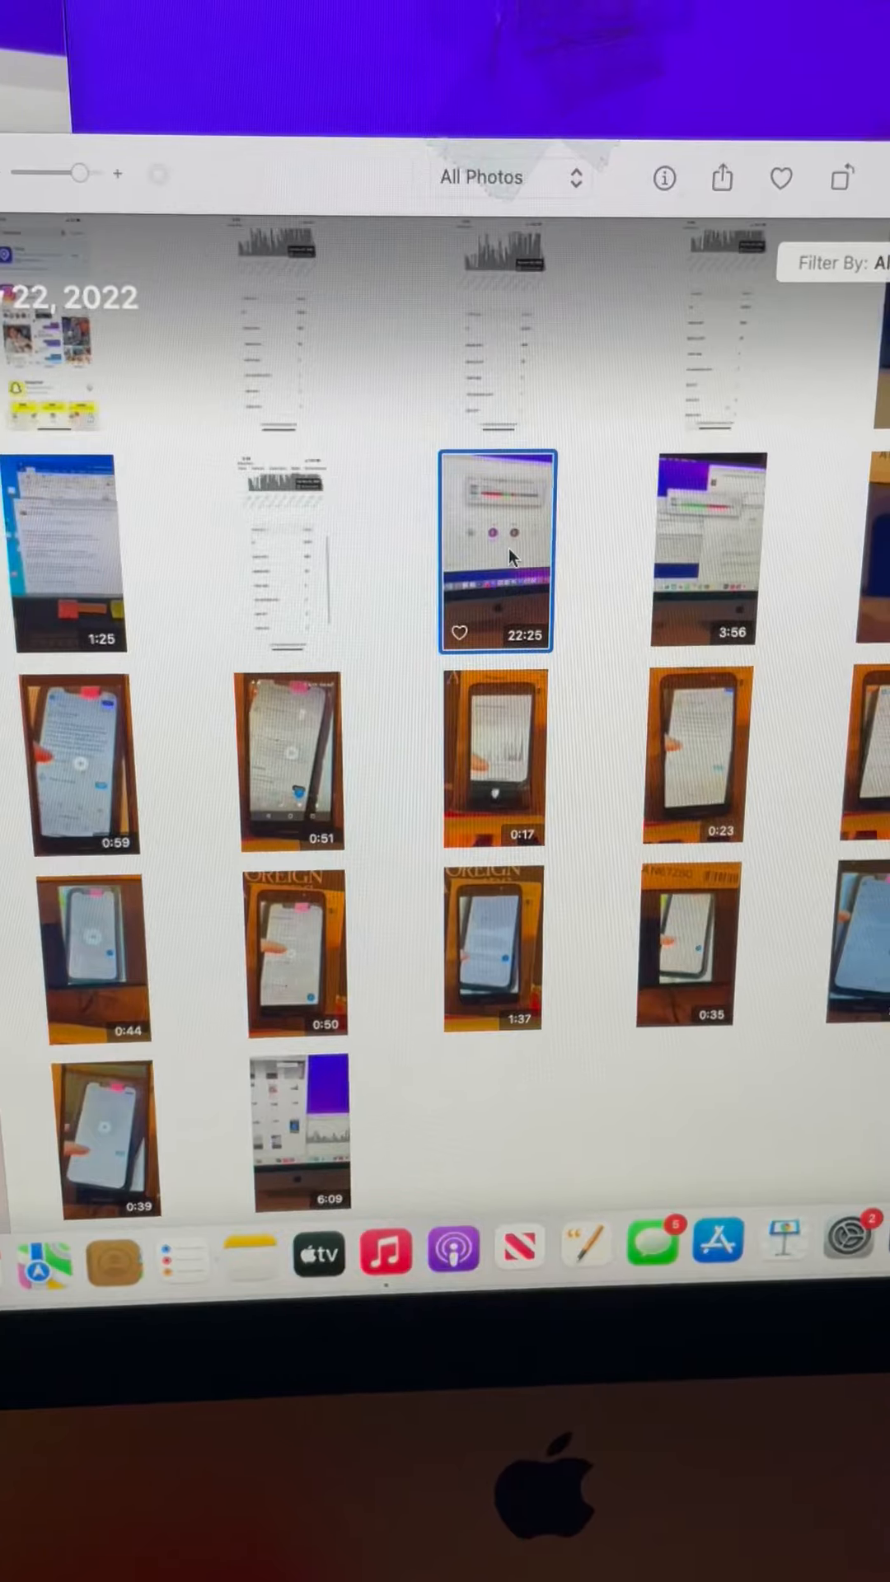
Open the 22:25 video from the Photos library and try opening it elsewhere
double_click(496, 551)
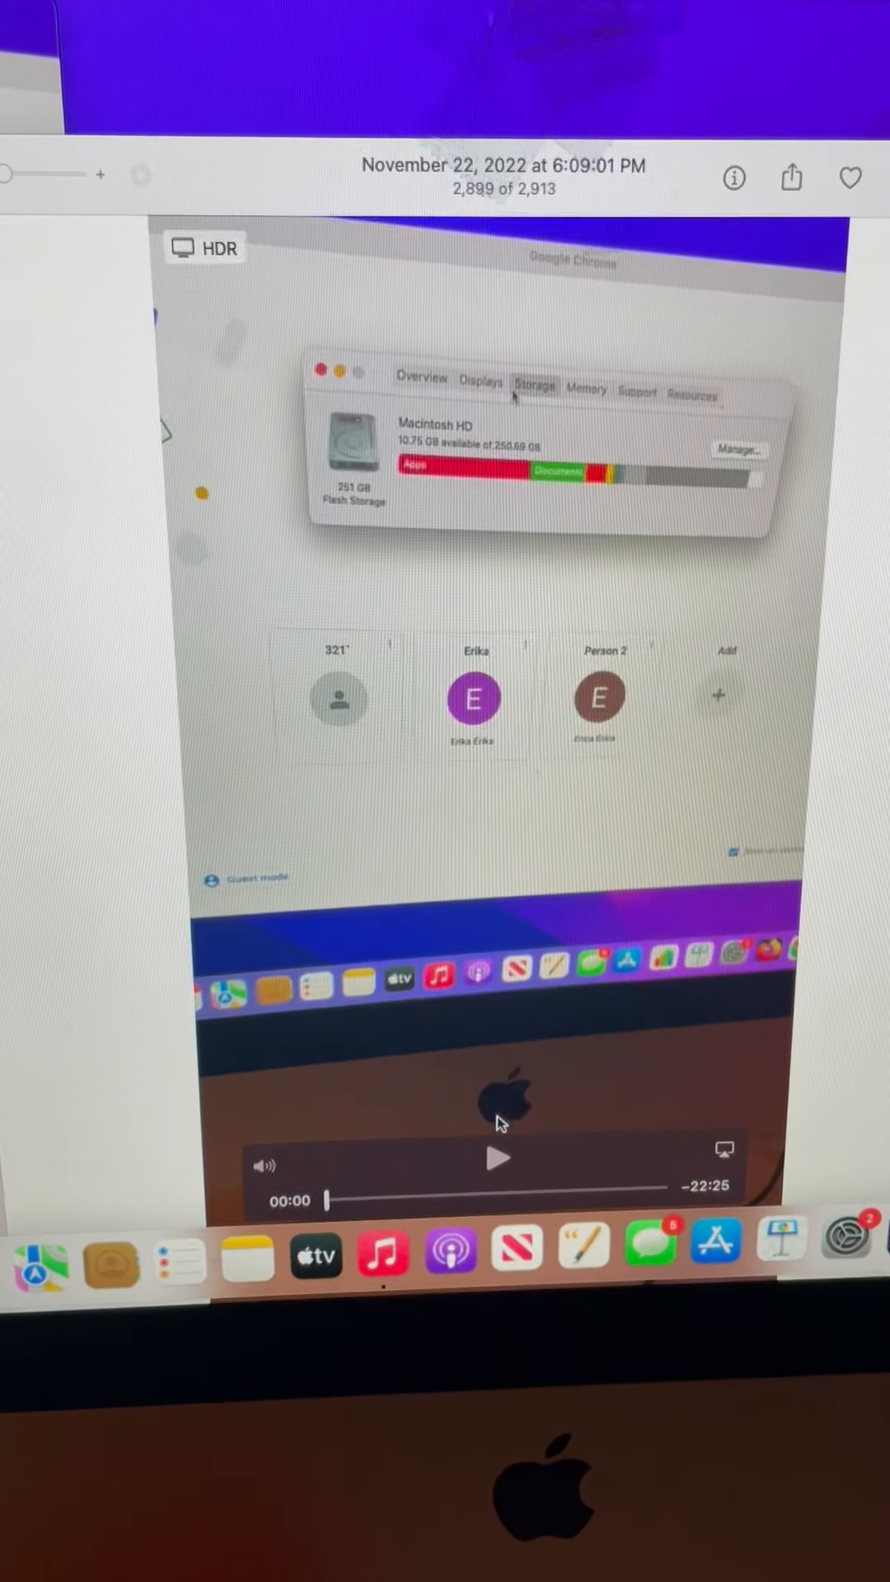
click(496, 1157)
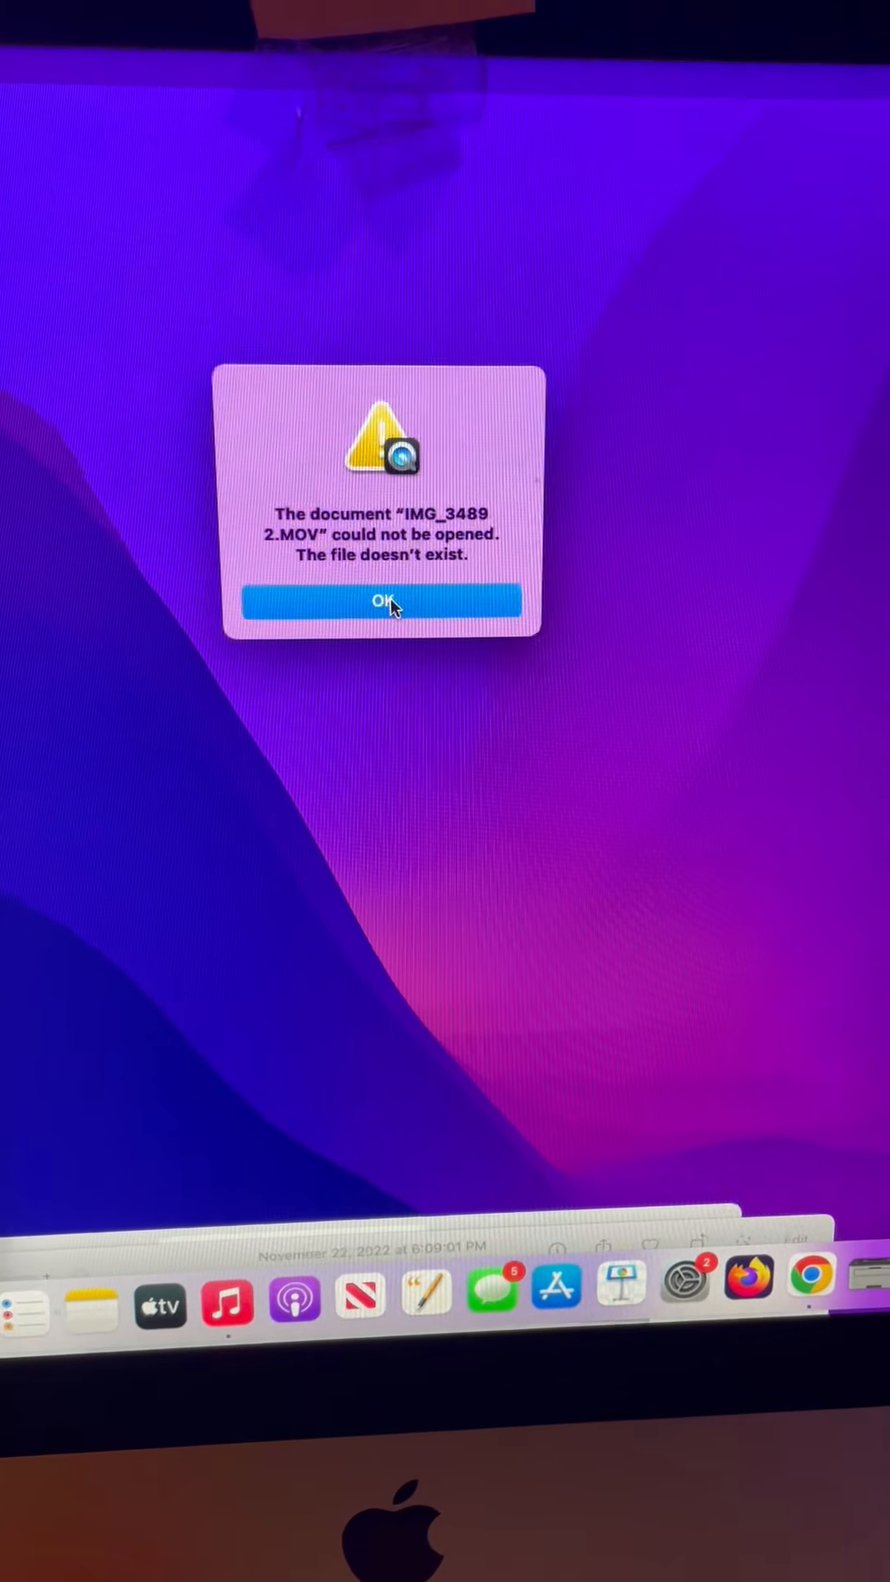
Acknowledge the missing-file alert and close the IMG_3518 2.MOV movie window
click(380, 602)
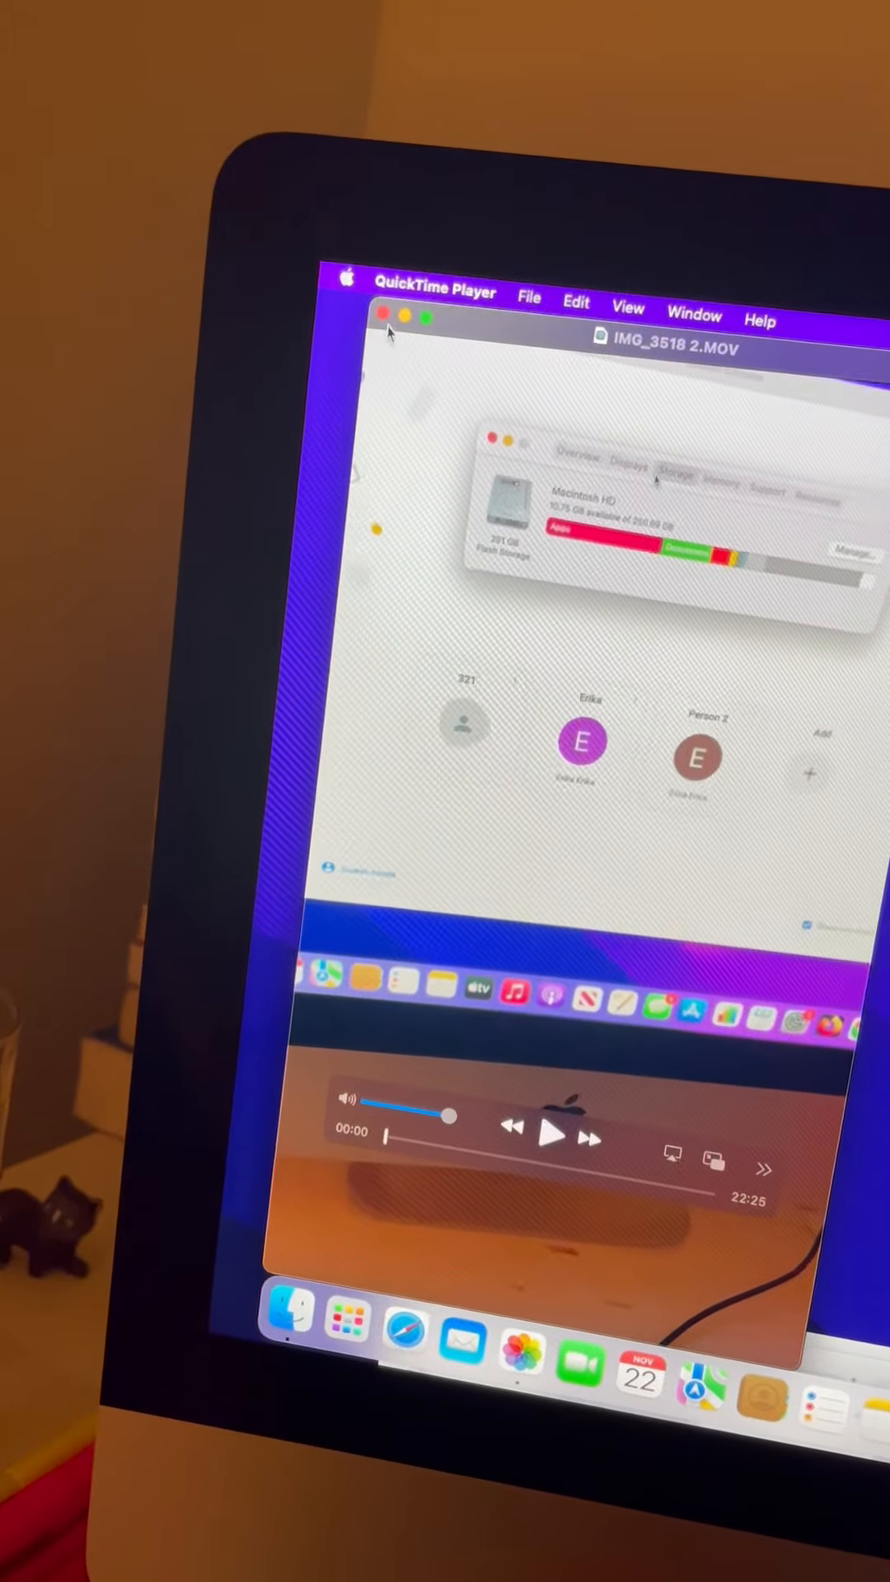
click(384, 316)
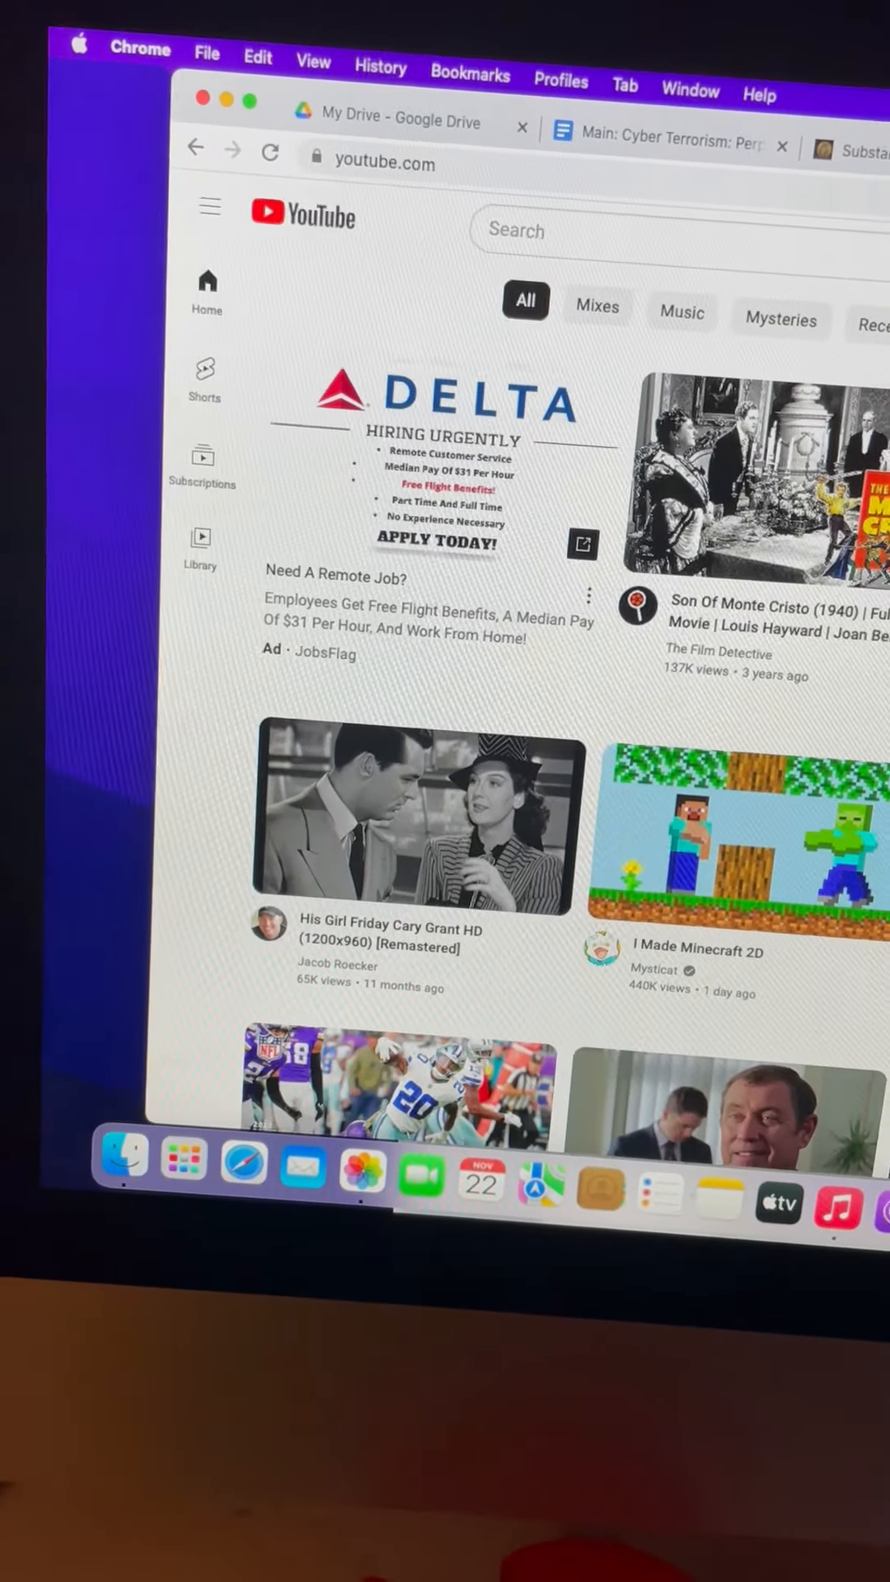
Scroll the YouTube home feed before heading to the channel page
scroll(down, 3)
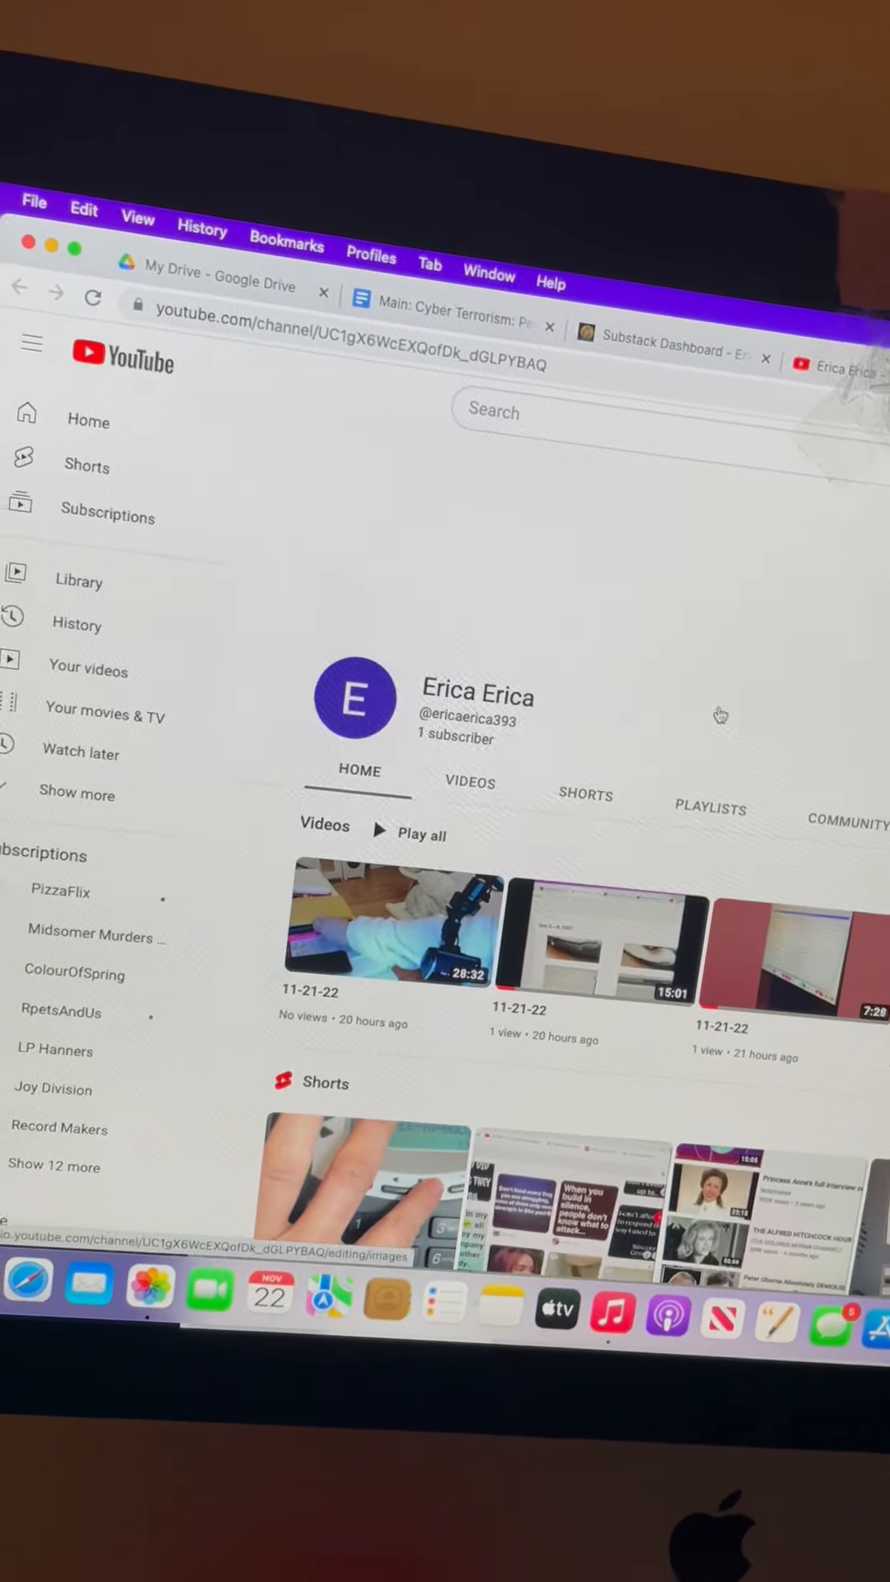
From the channel page, return Home and start uploading a new video via Create
click(540, 509)
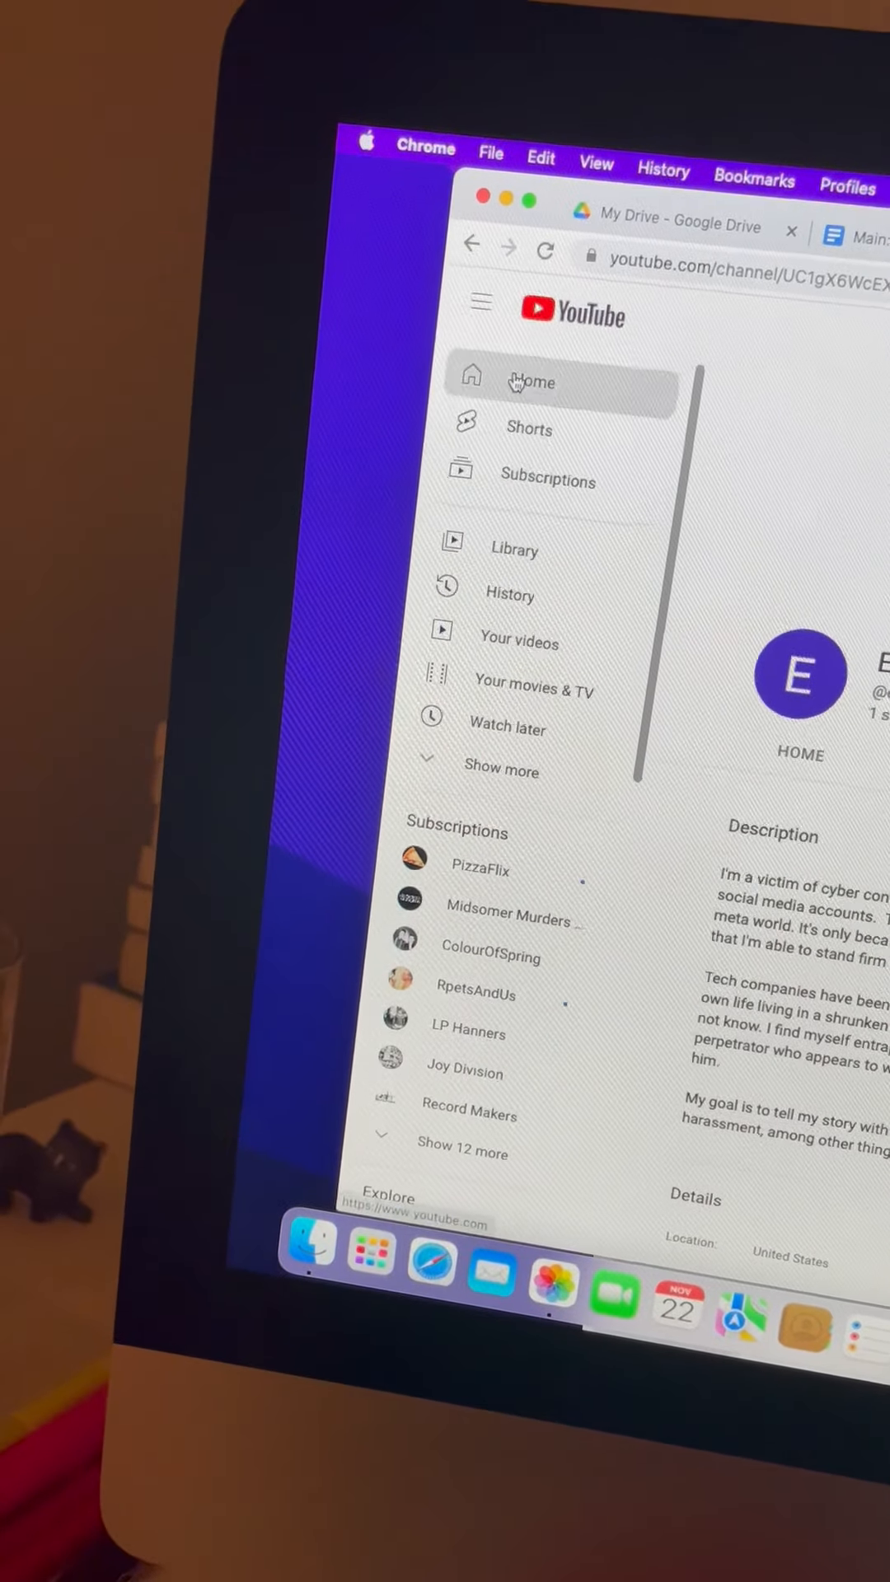
click(534, 381)
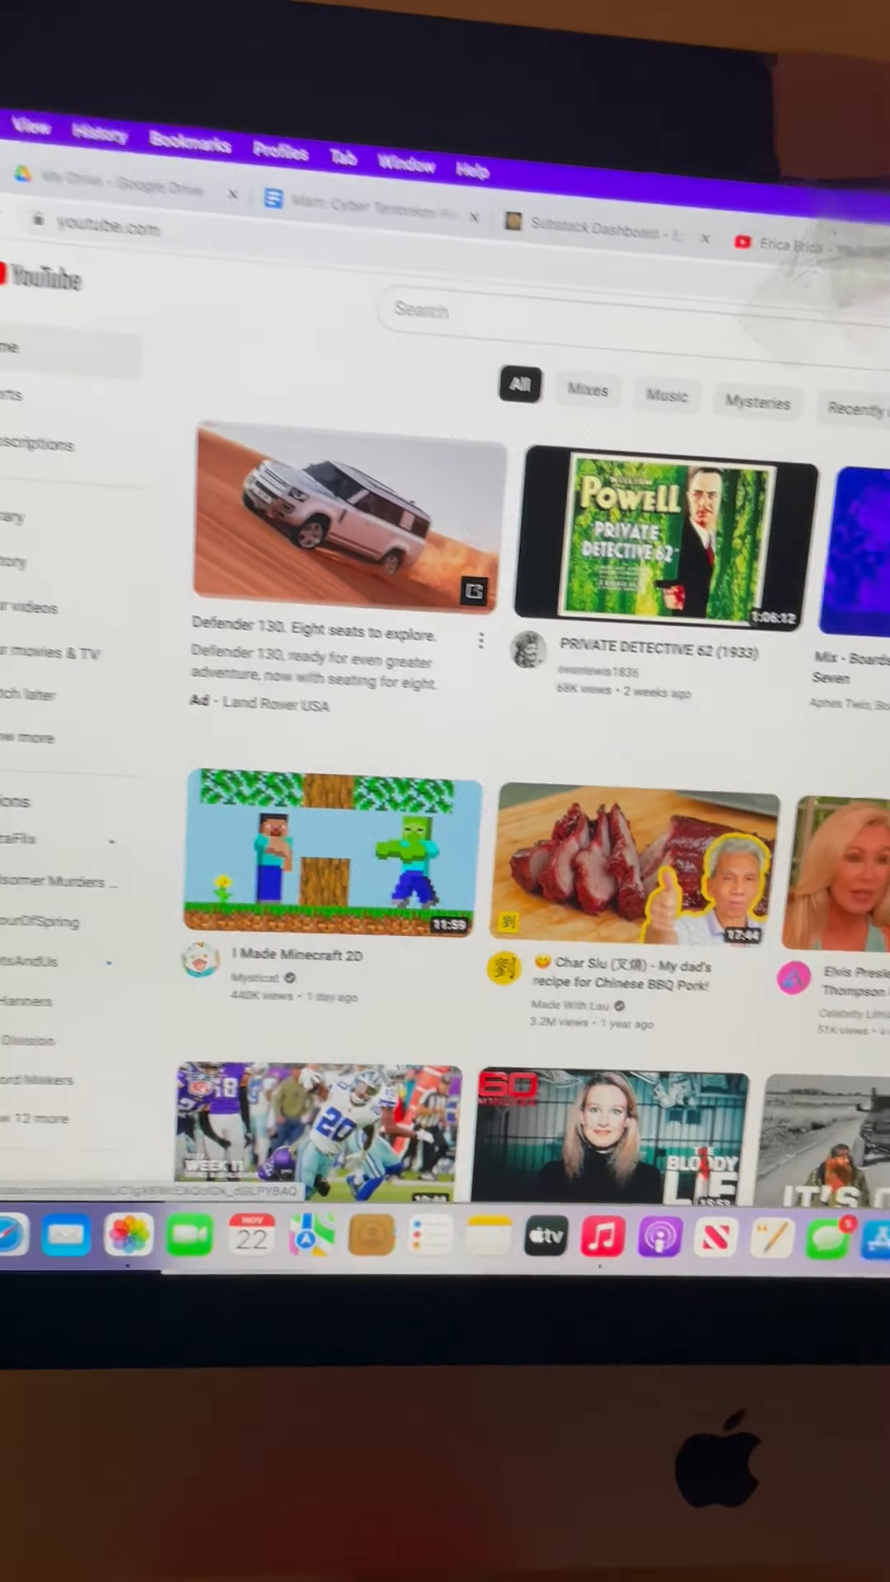
click(777, 246)
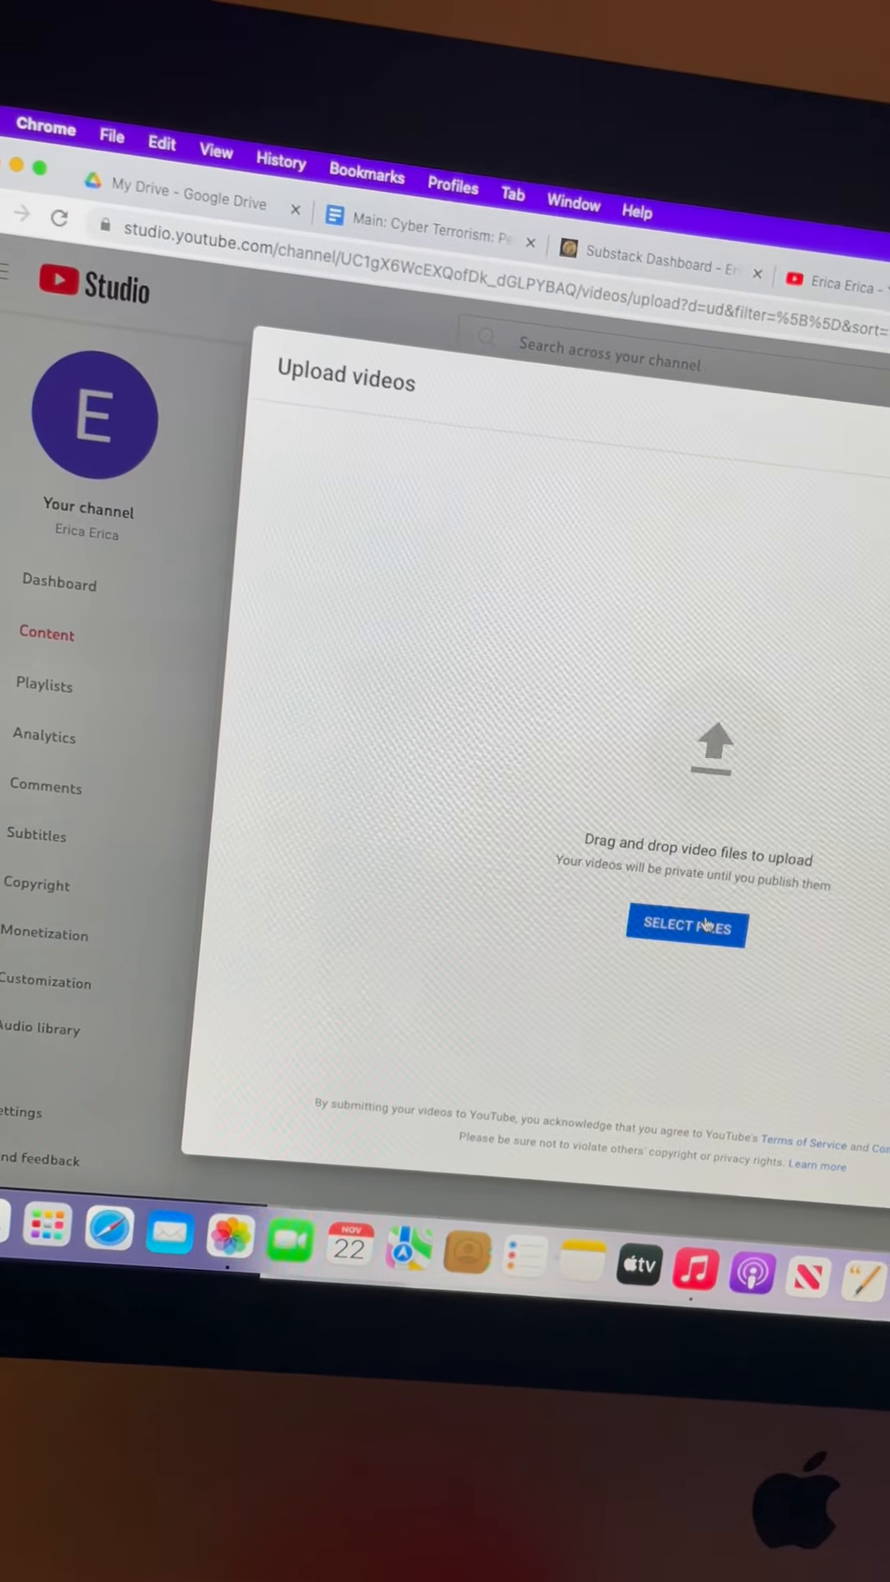
Choose IMG_3518 2.MOV from the Desktop for upload and focus its default title
click(685, 925)
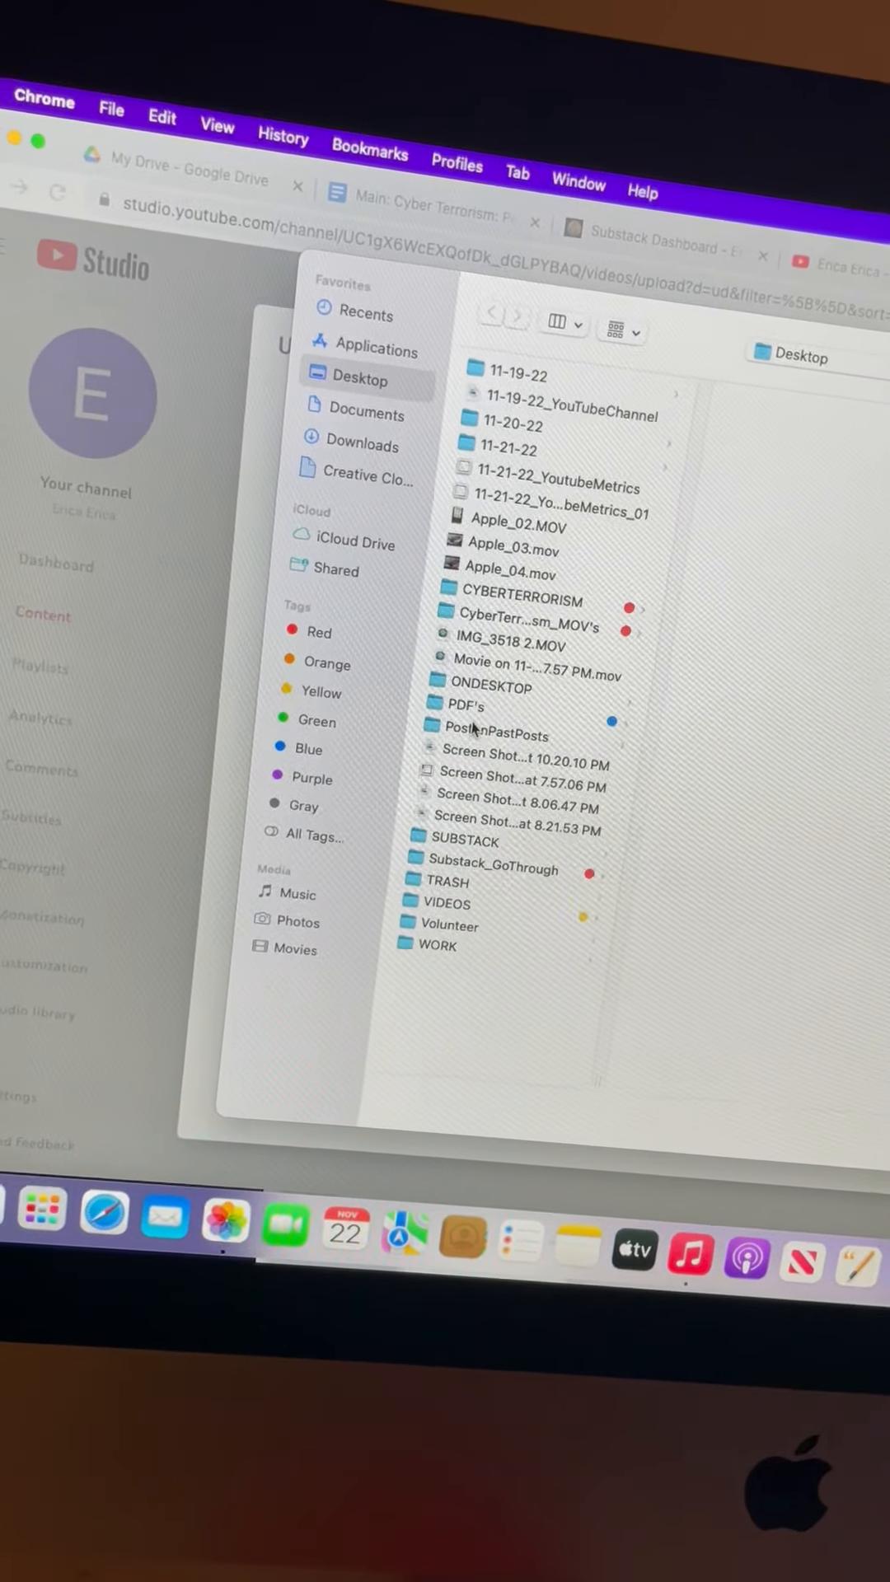
click(514, 644)
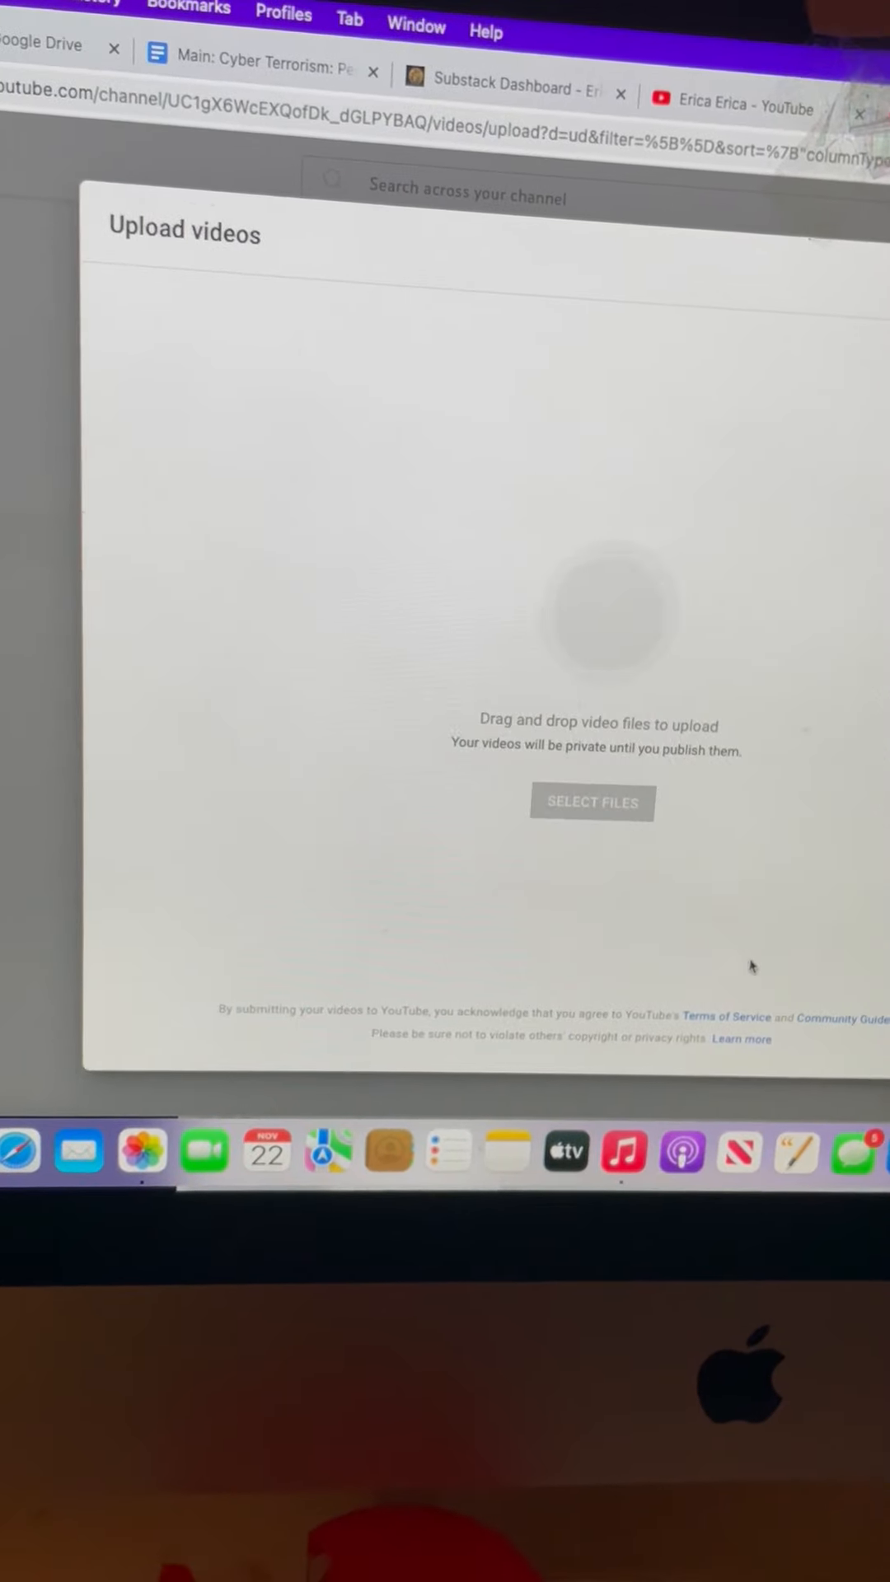
click(592, 802)
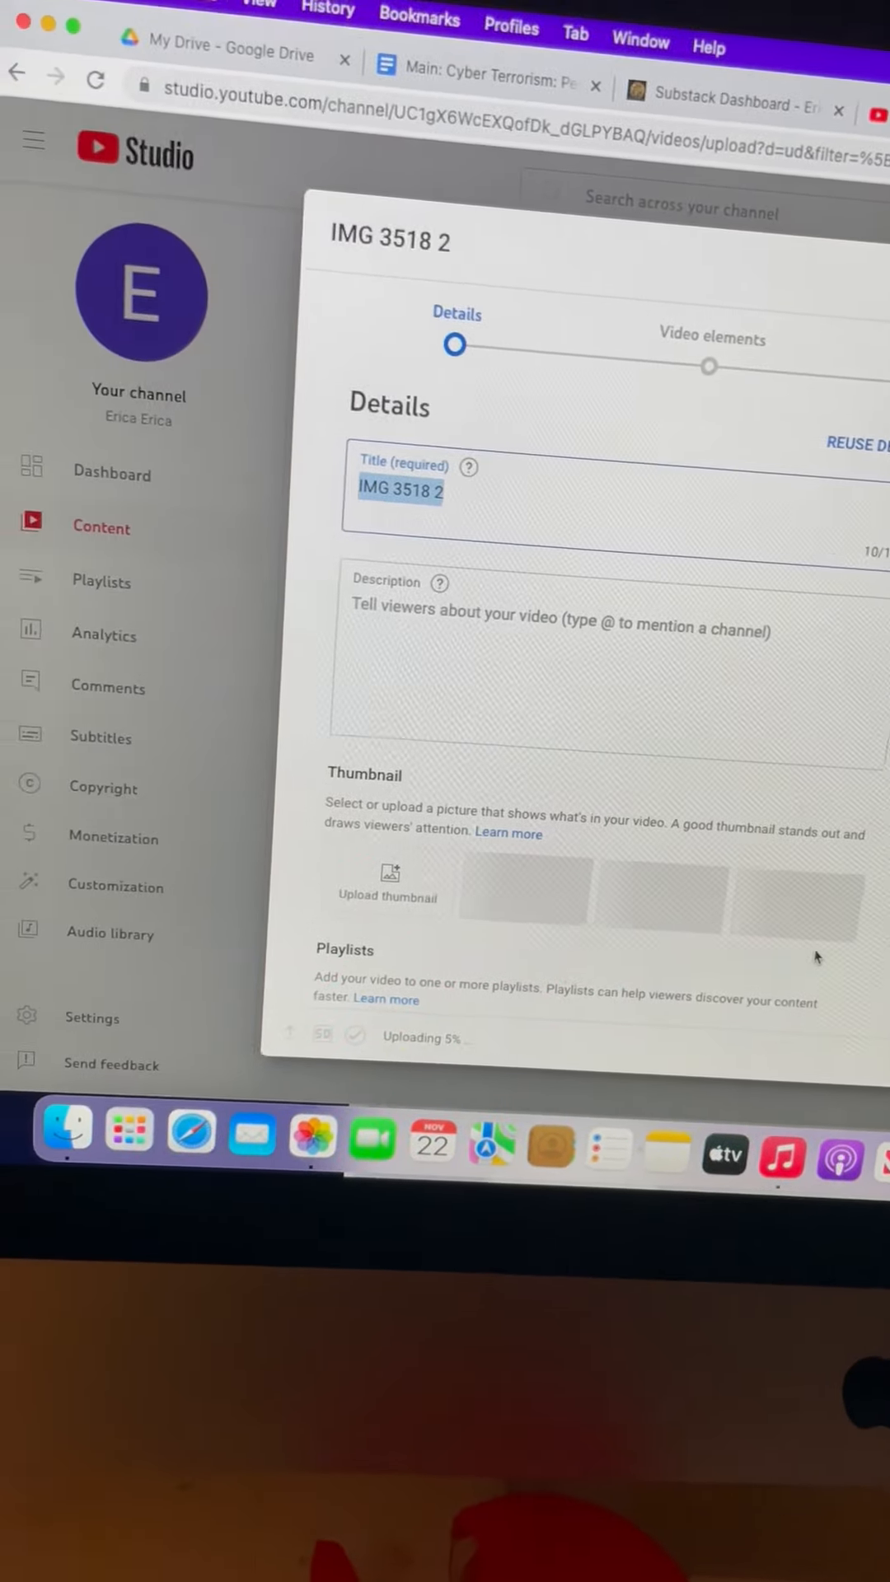
Title the uploading video 11-22-22
text(11)
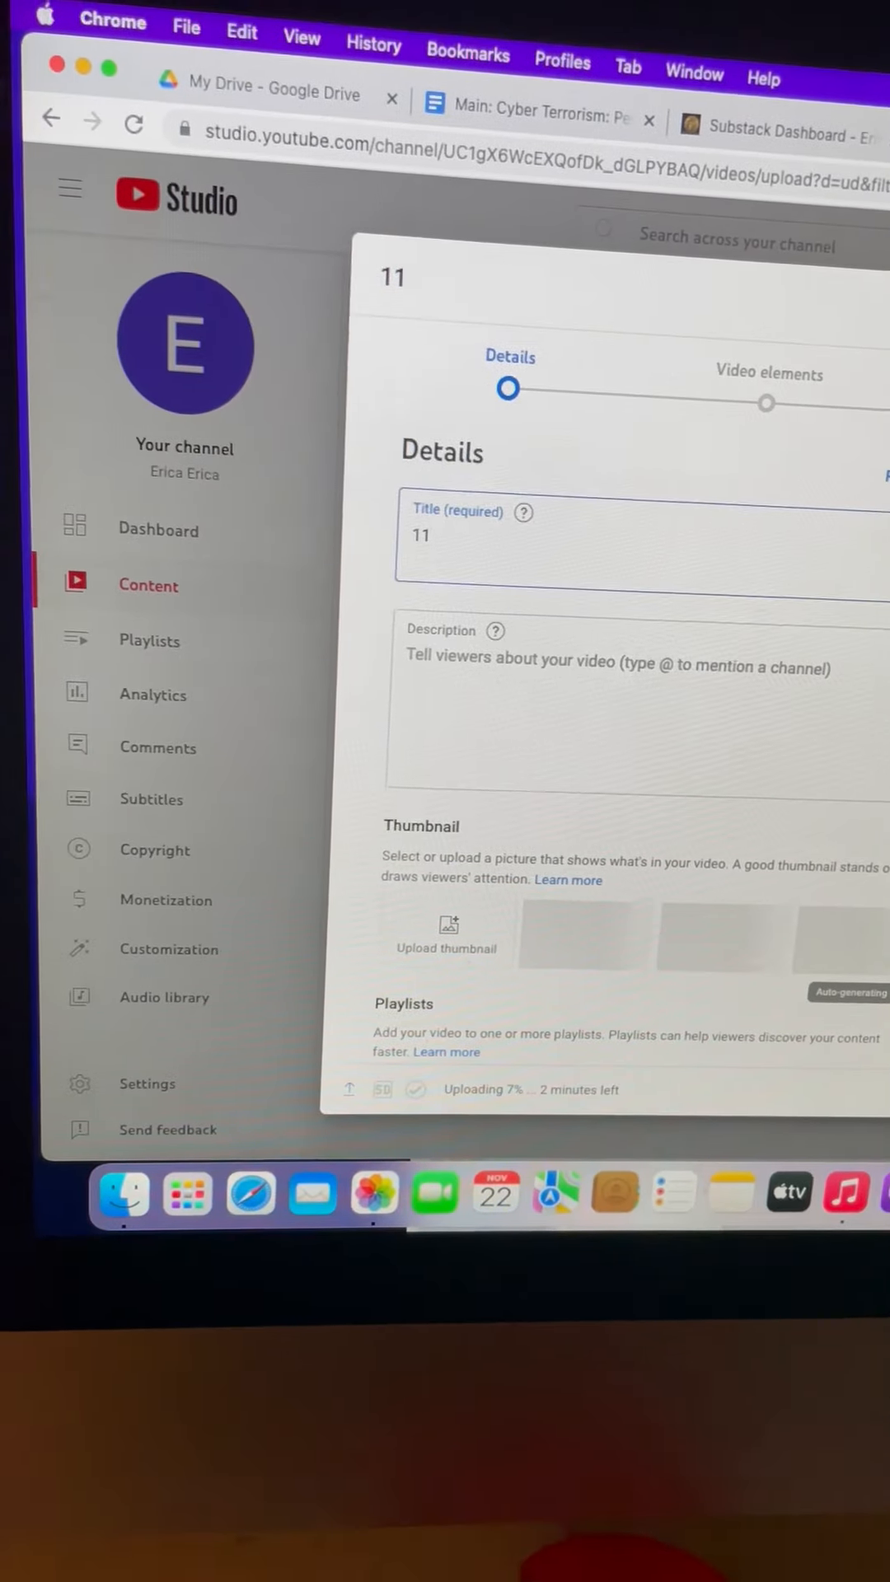
text(-22)
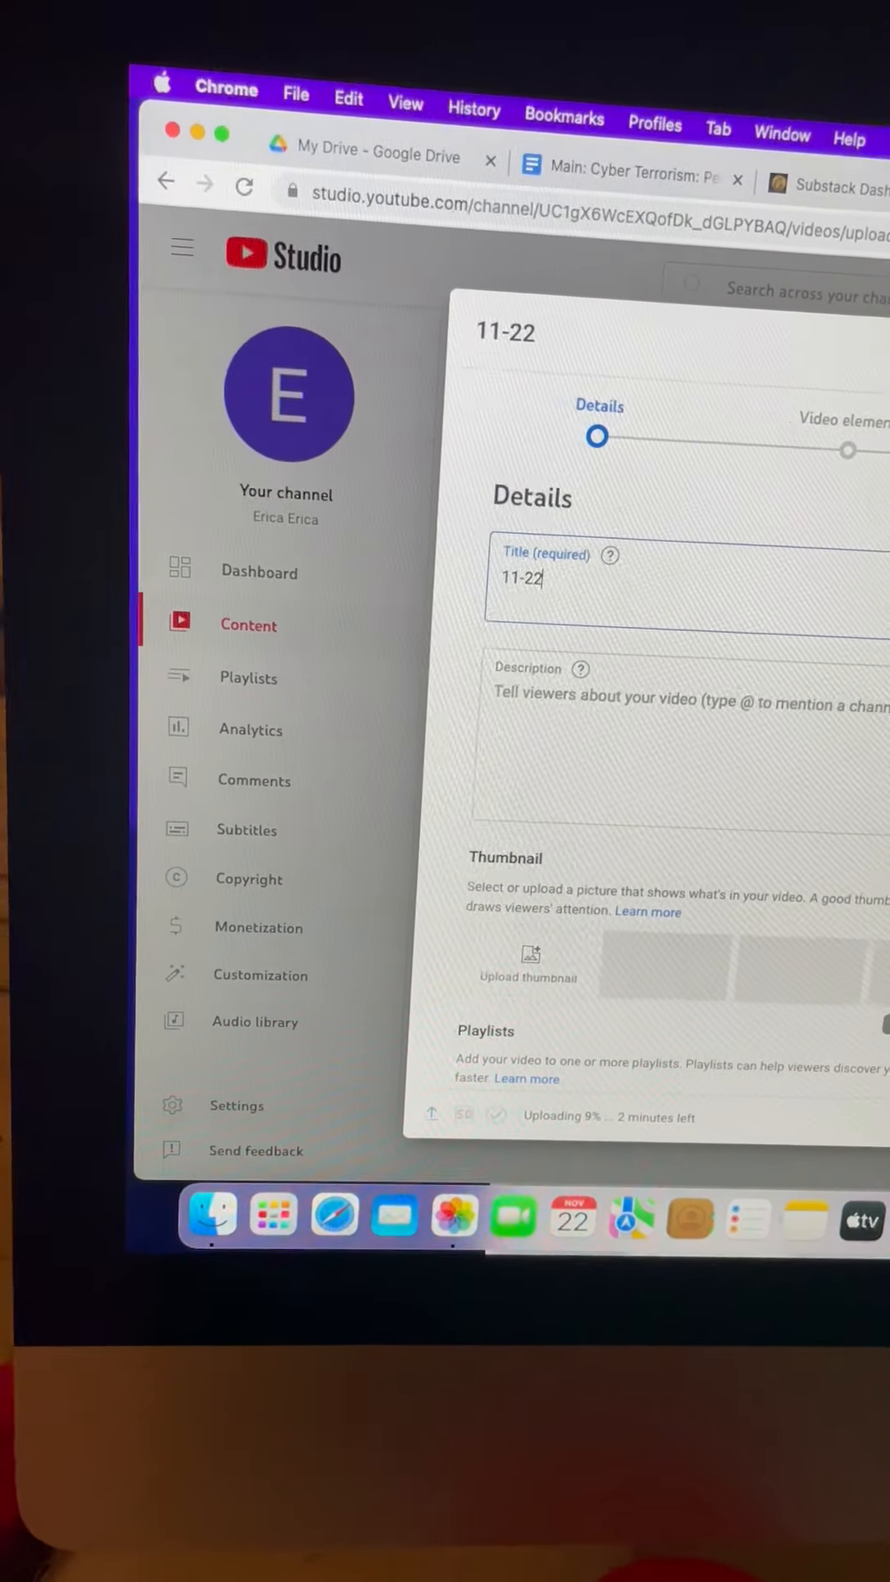
text(-)
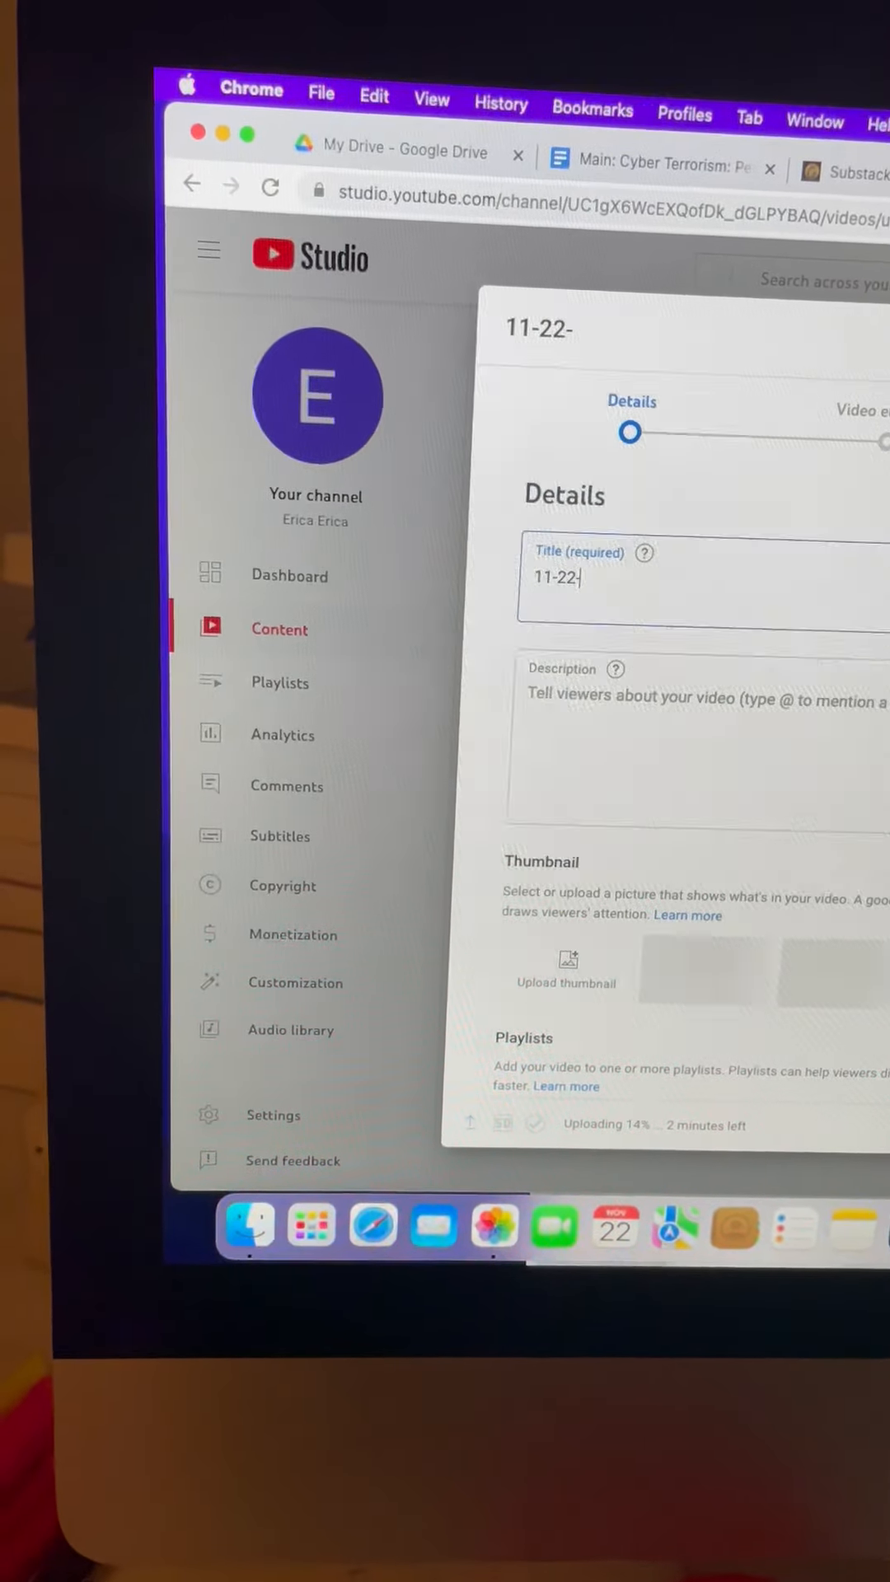
text(22)
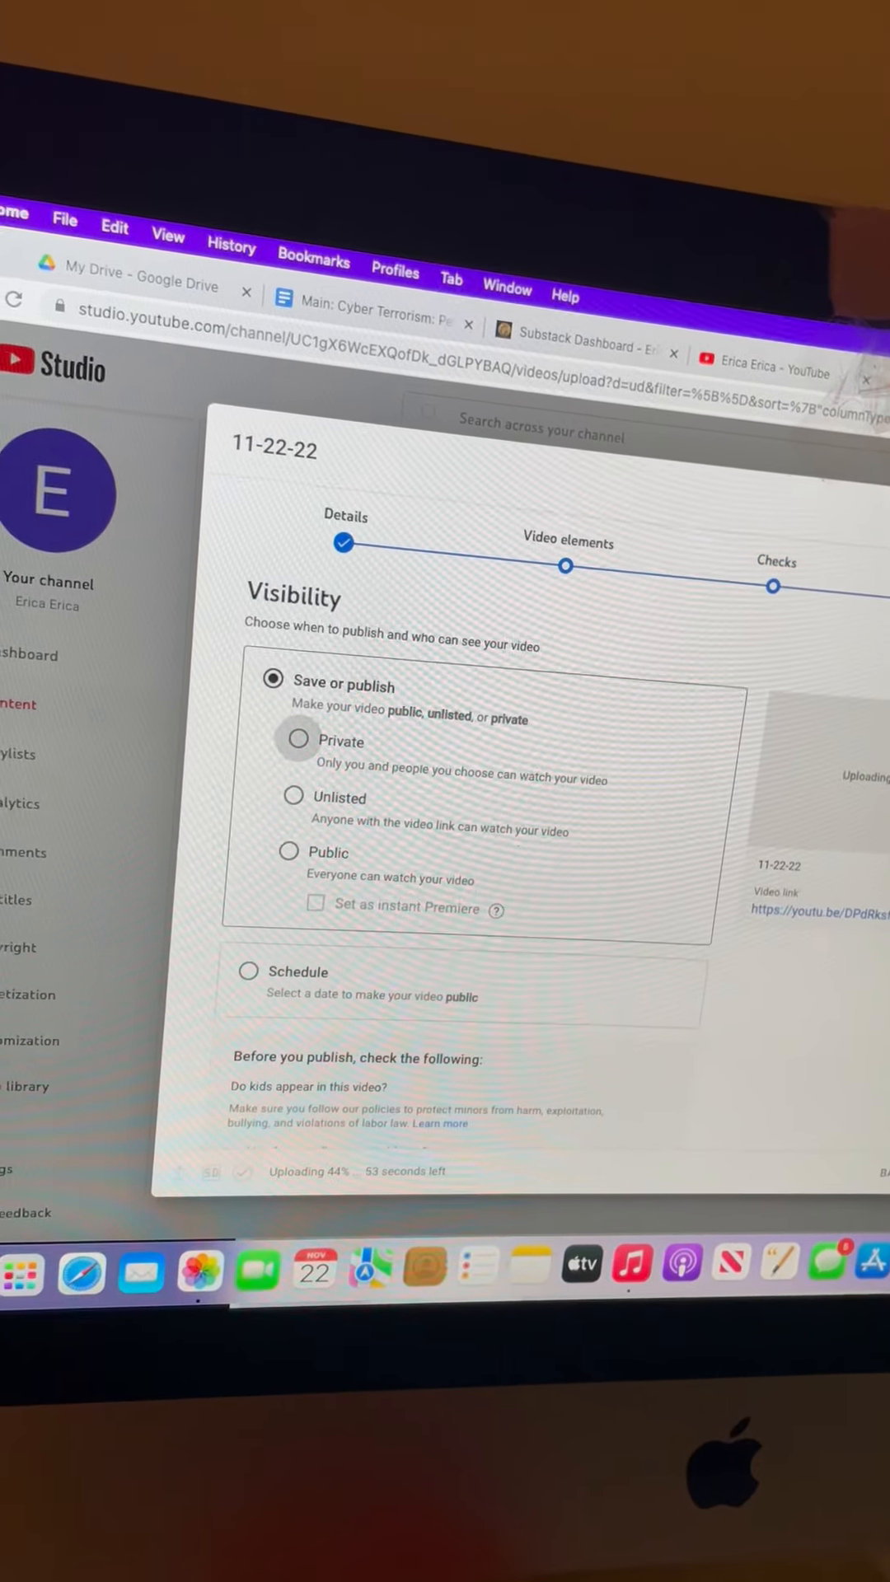
Set the 11-22-22 video to Public, publish it, and dismiss the uploading notice
click(290, 852)
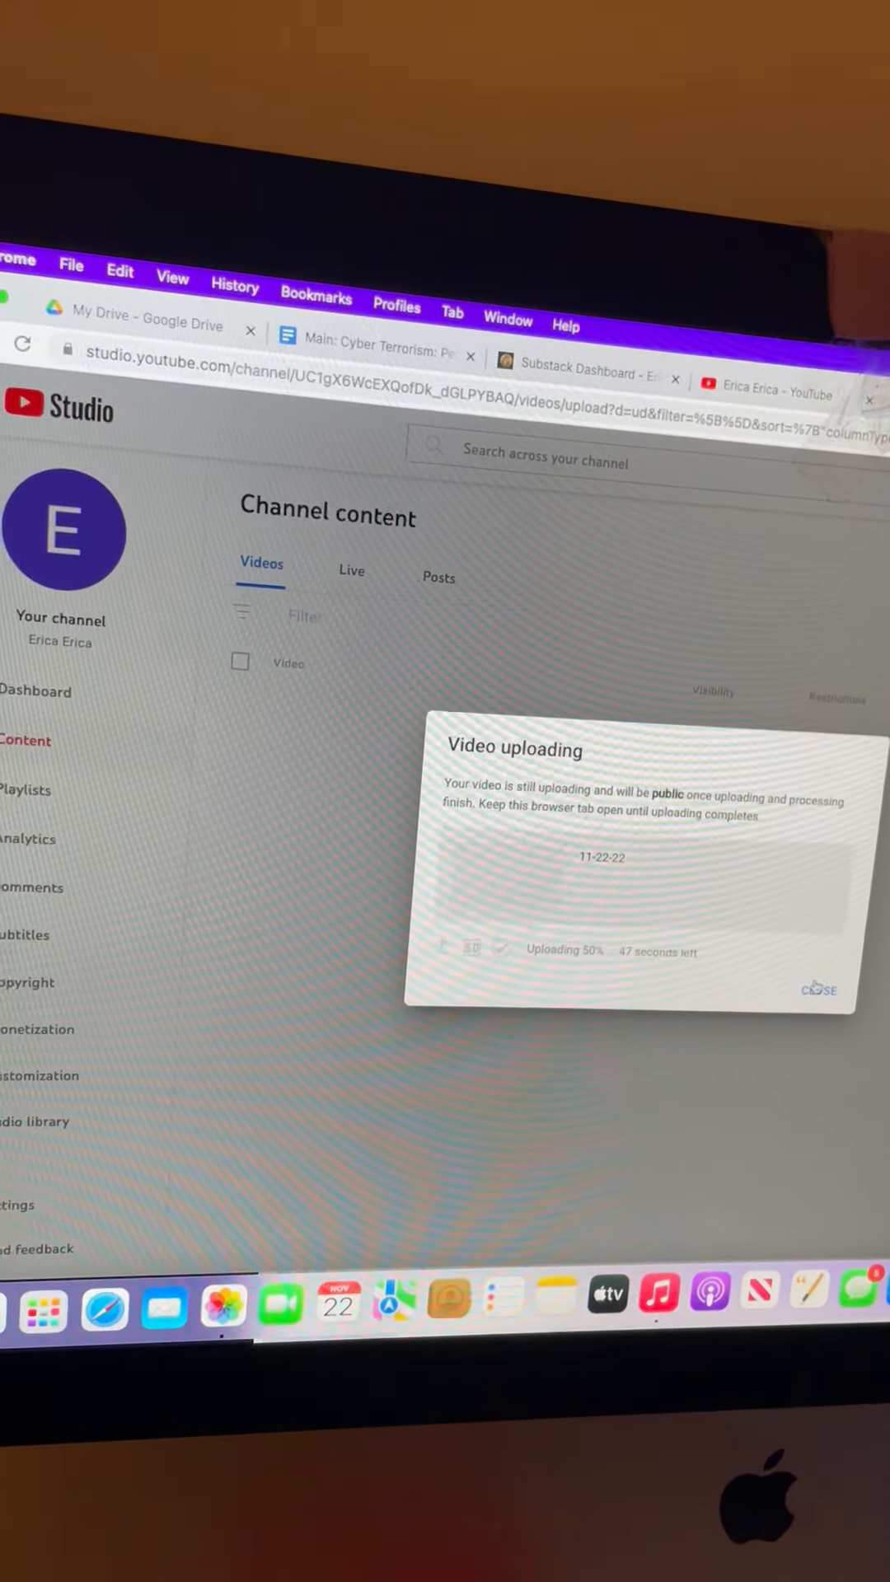
click(820, 990)
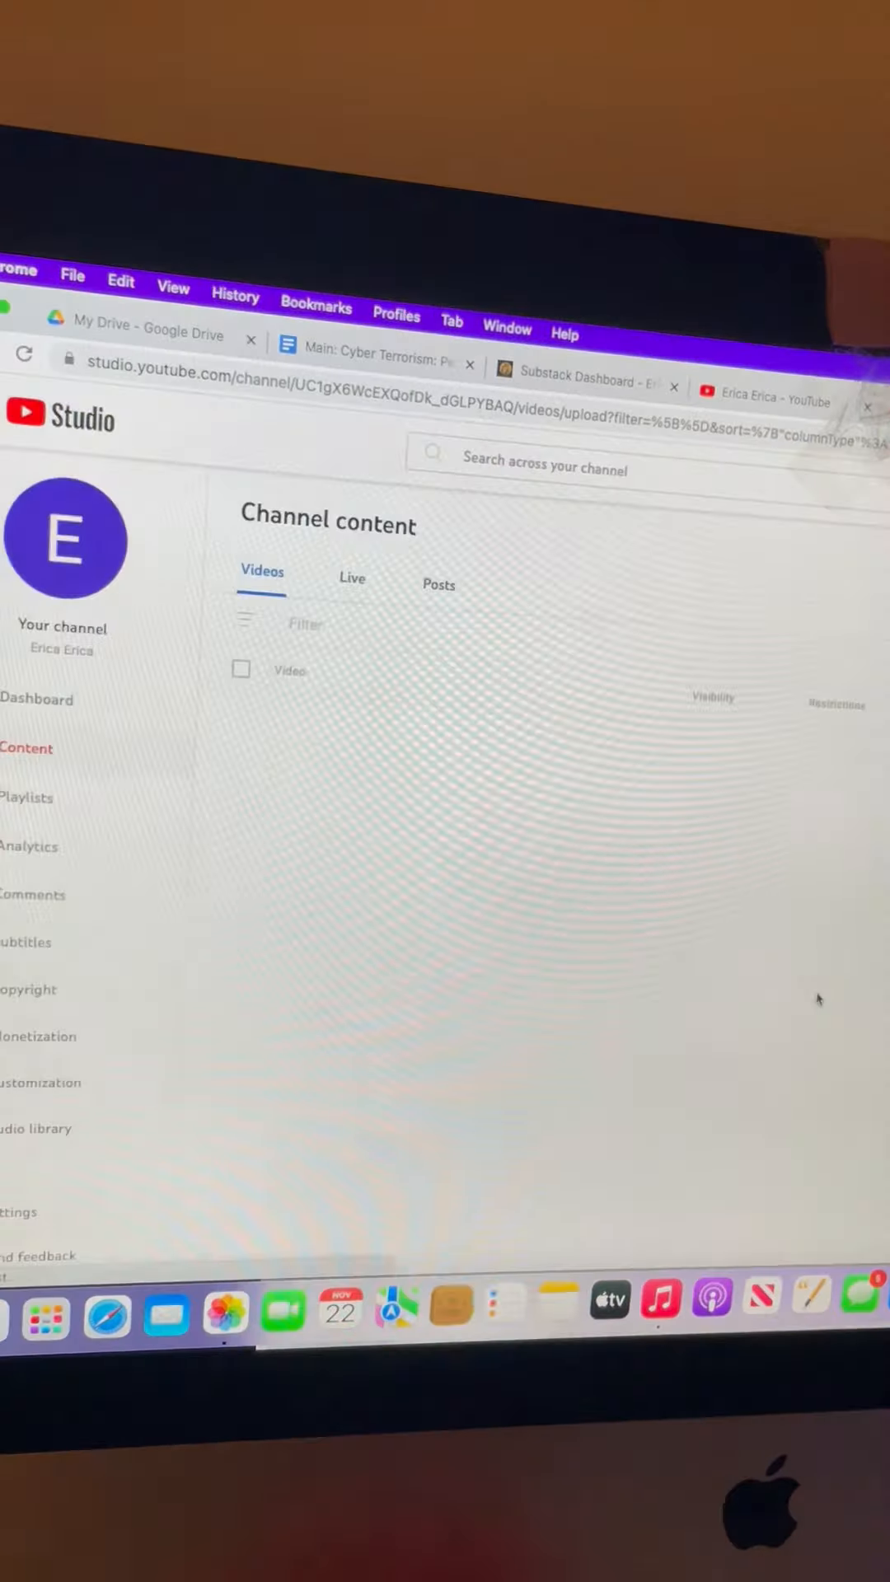